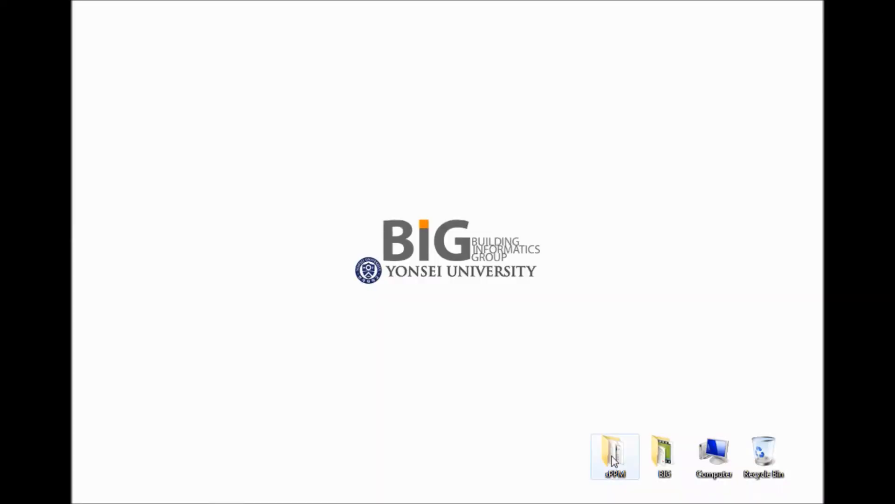
Launch xPPM 1.0 from the xPPM folder on the desktop
double_click(615, 454)
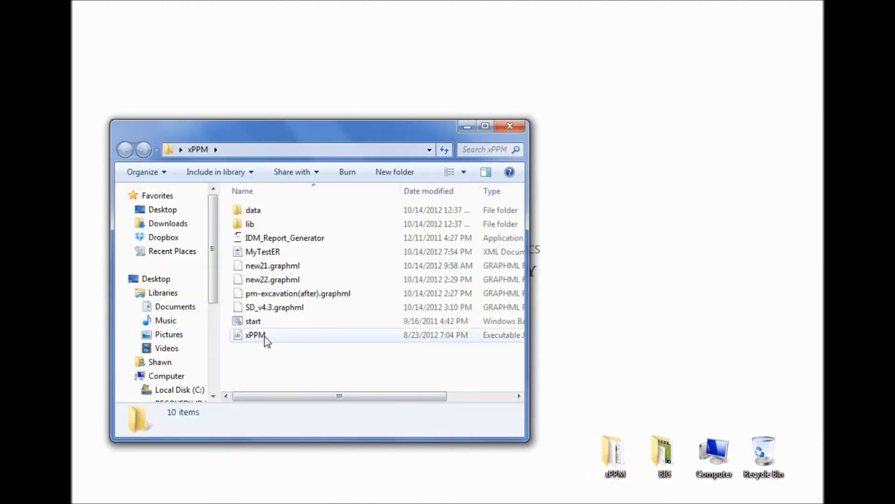
left_click(256, 335)
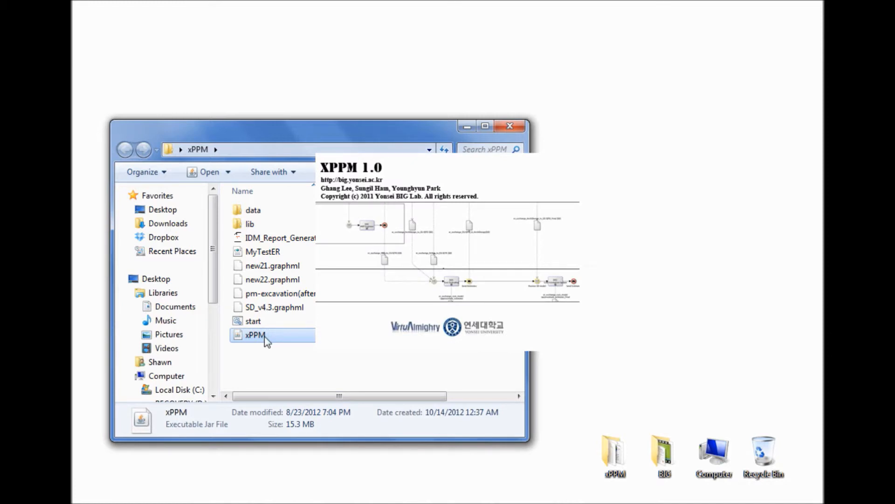
Start a new process map document from the Welcome to XPPM dialog
double_click(254, 335)
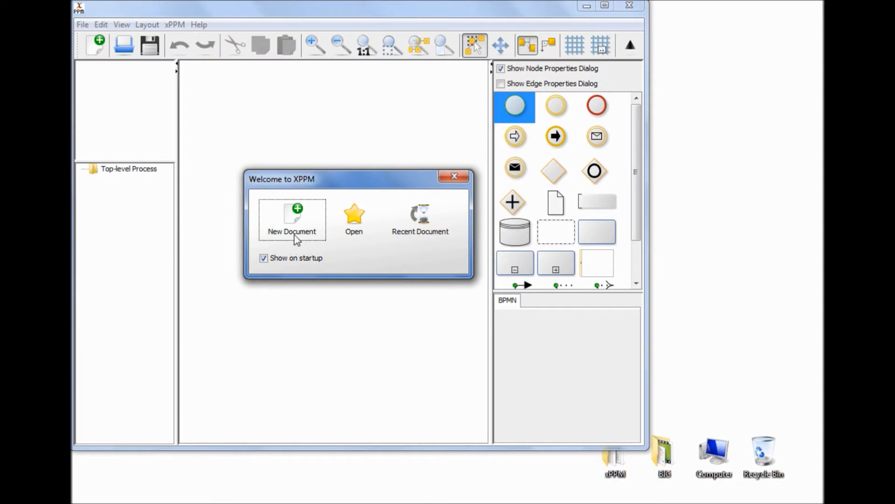
left_click(292, 220)
type("Cra")
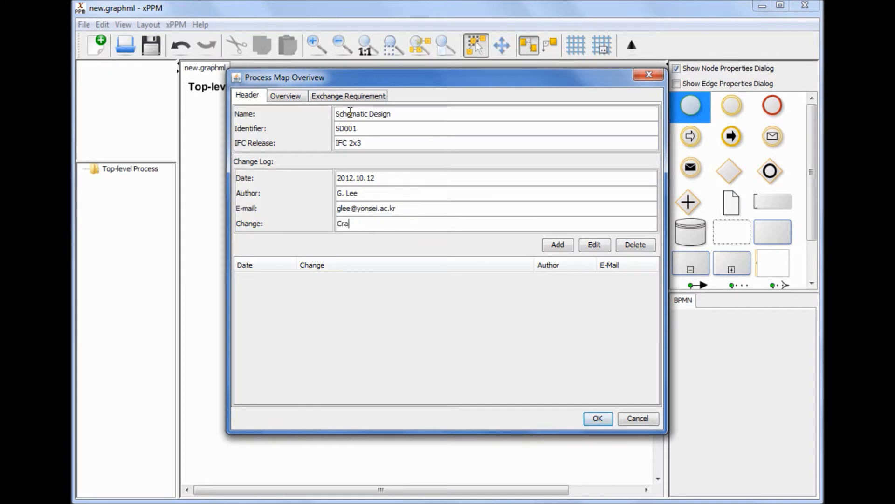
Review the Overview and Exchange Requirement tabs and confirm the Schematic Design SD001 overview
left_click(285, 95)
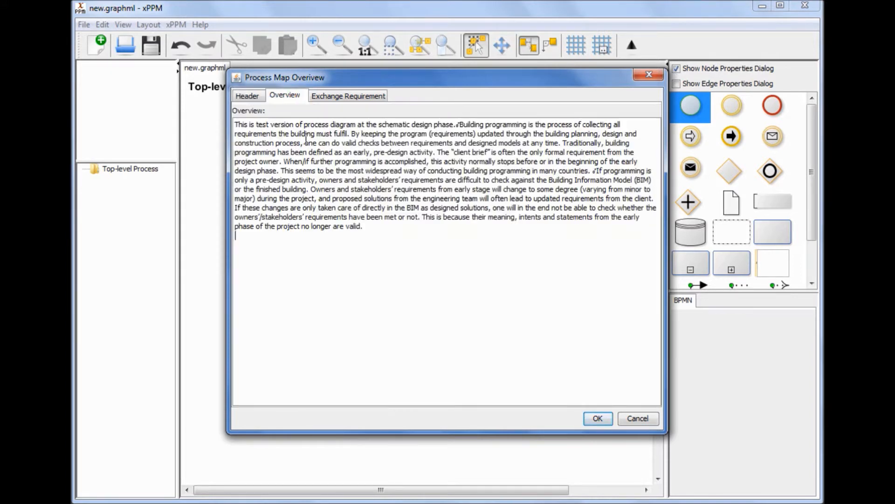
left_click(348, 95)
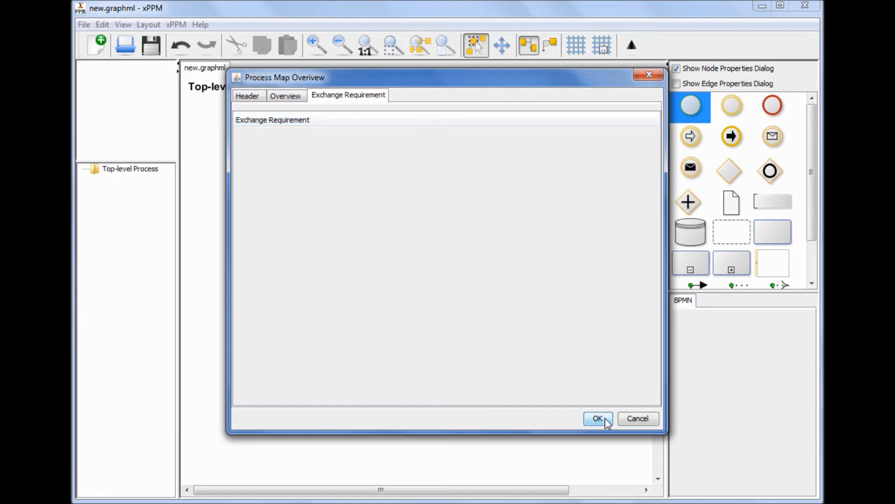
left_click(597, 418)
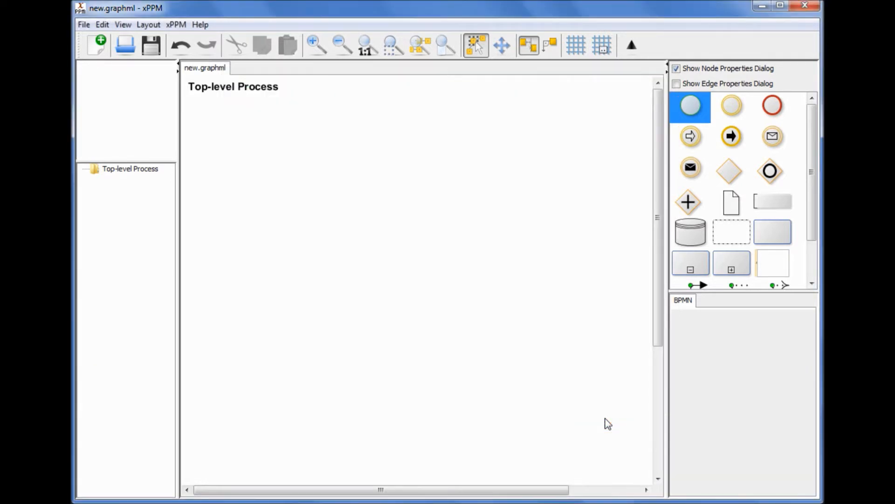
mouse_move(568, 312)
type("Develope Schematic Design Op")
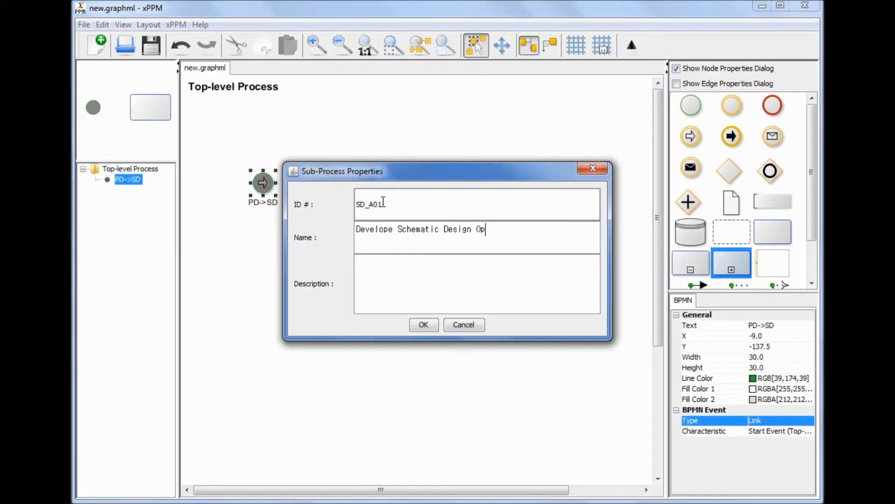
Confirm sub-process SD_A01 and its event, then place a pool for the QTO/Cost Estimate lane
left_click(423, 325)
type("Receive S")
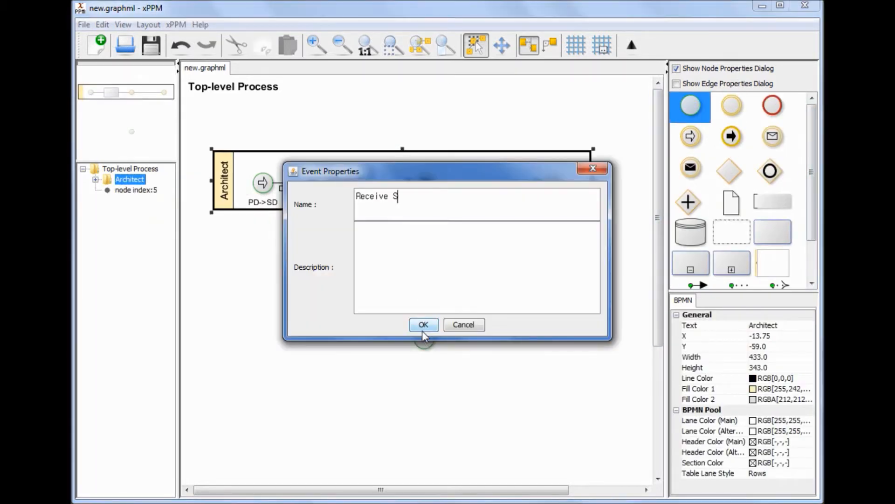
left_click(423, 325)
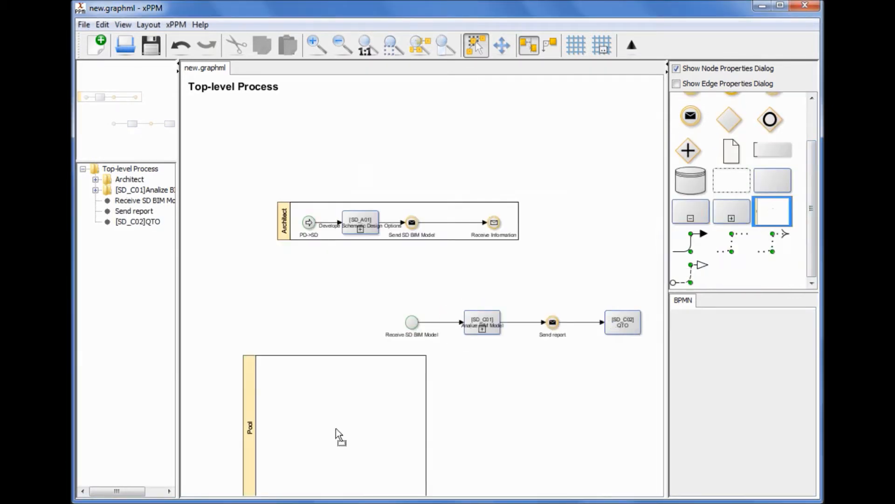
left_click(83, 24)
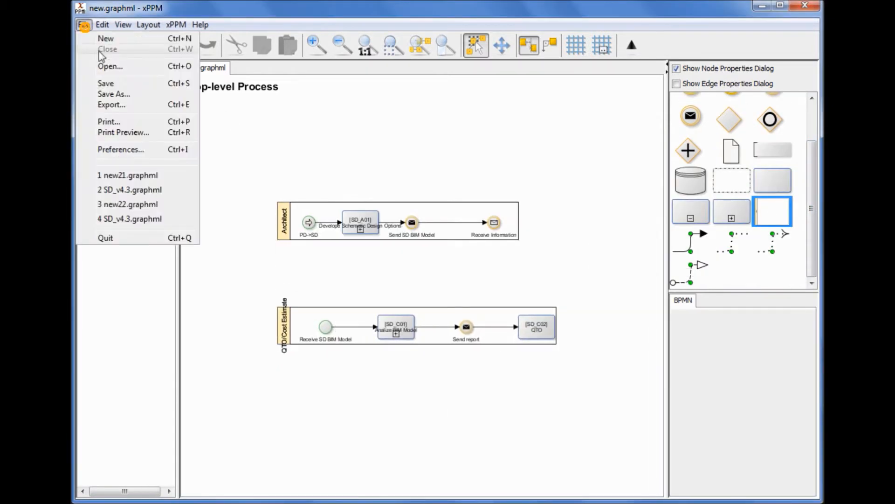
Load new21.graphml and create a new exchange requirement for the Architect-to-QTO data object
left_click(128, 175)
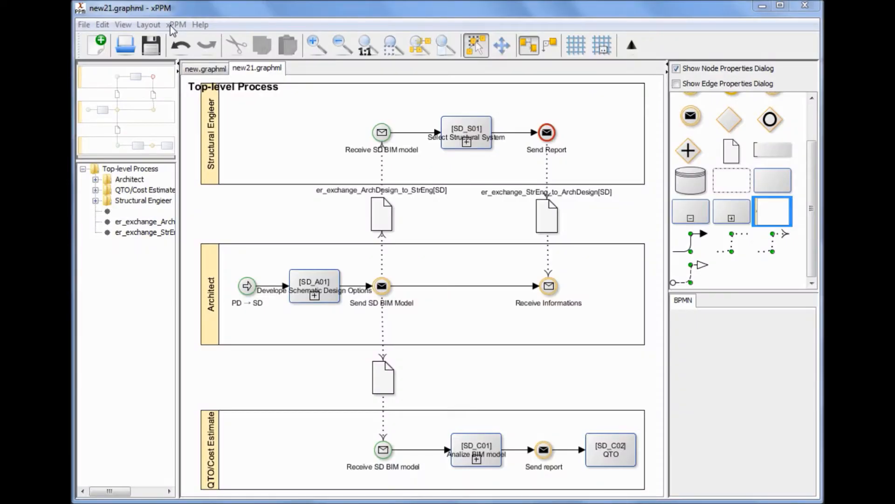
mouse_move(388, 382)
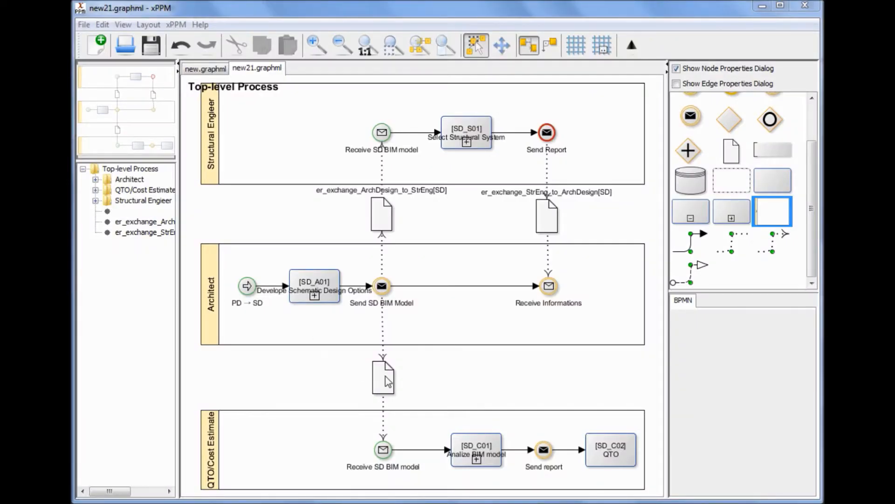
double_click(383, 377)
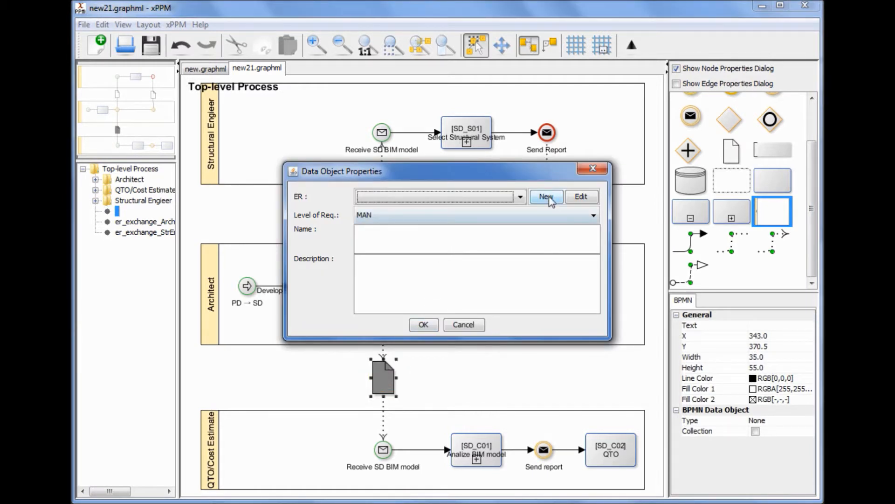
left_click(518, 197)
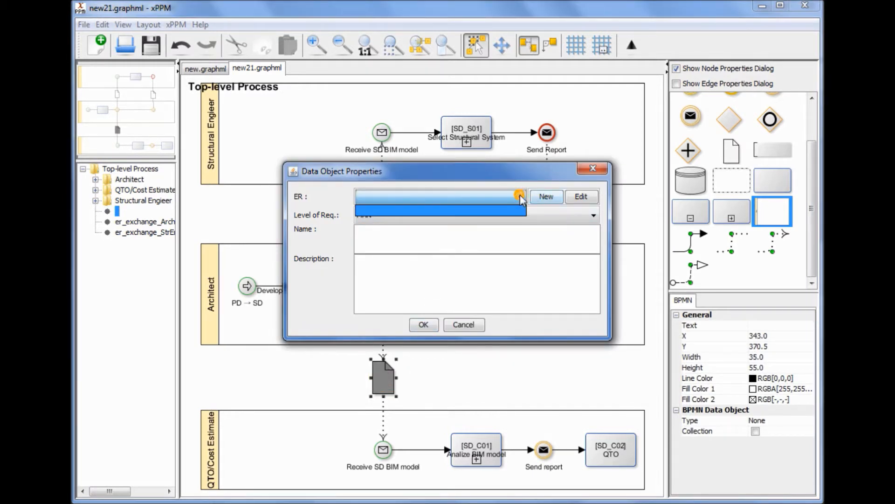
left_click(546, 196)
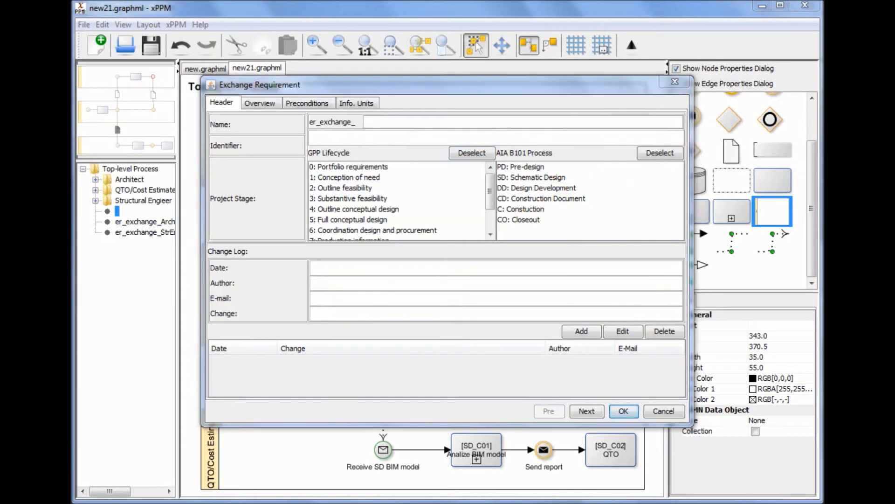
Name the exchange requirement, review its overview and add a 'Precursor' precondition
left_click(531, 177)
type("G. Lee")
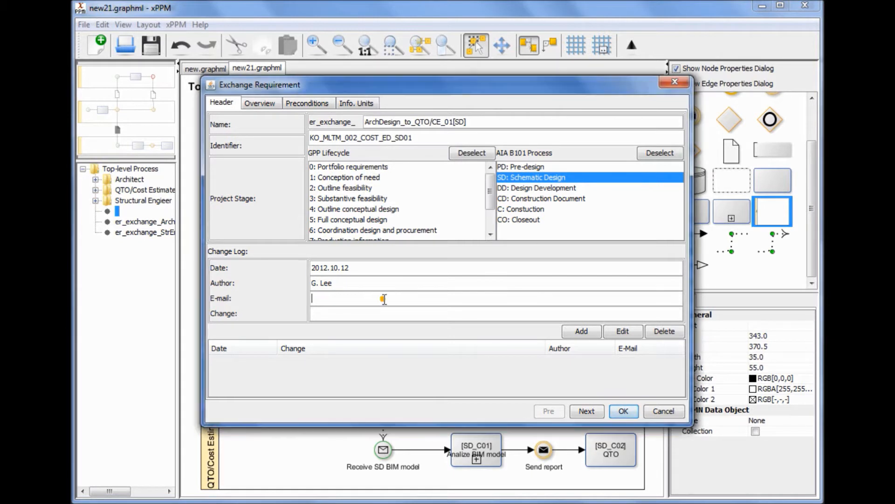
left_click(260, 102)
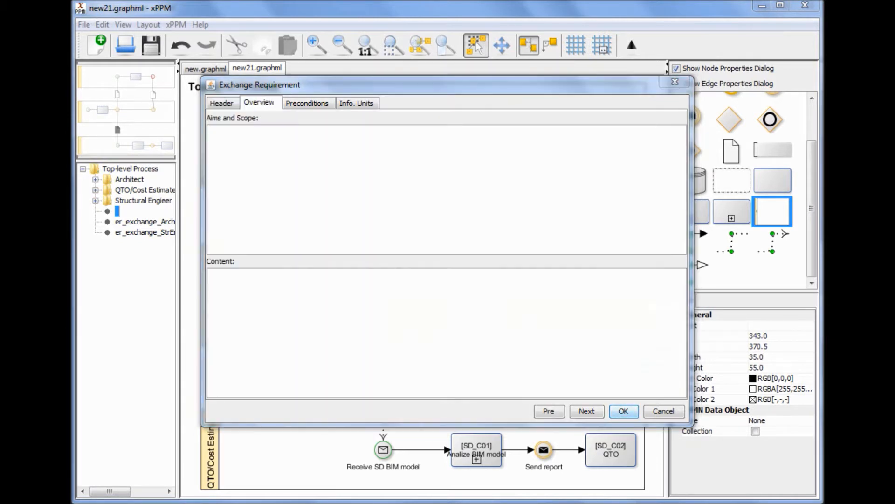
left_click(307, 103)
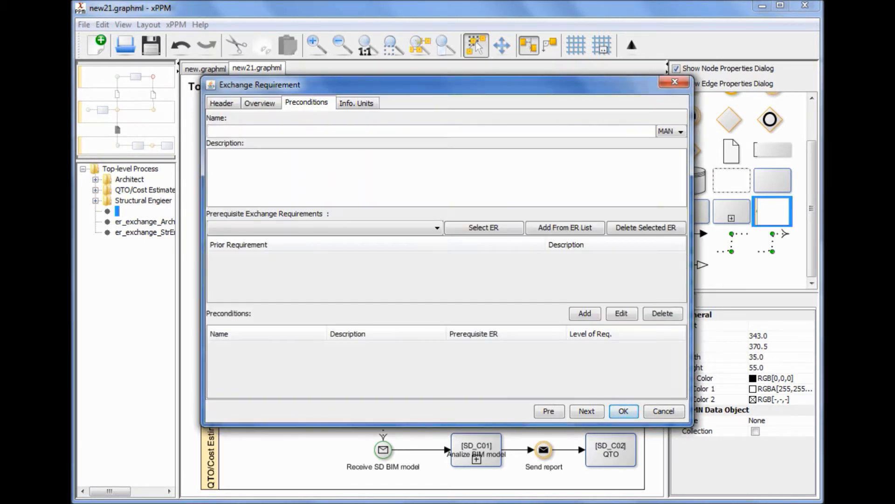
type("Precursor")
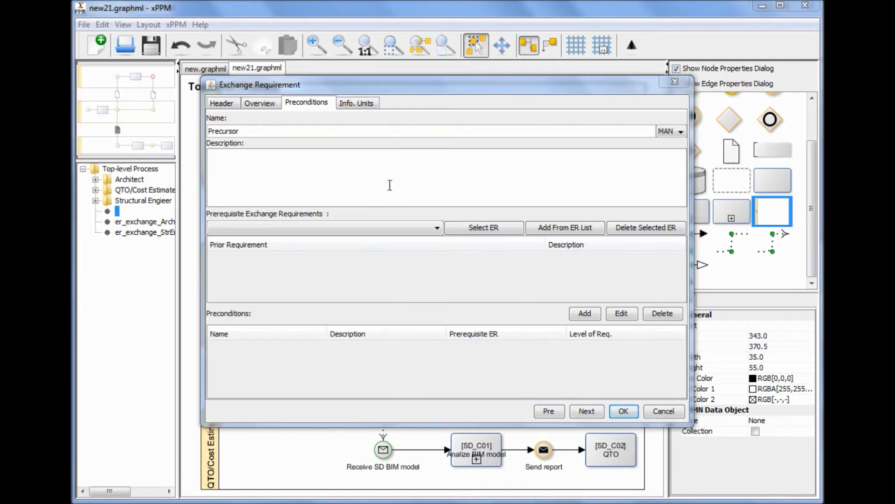
left_click(436, 228)
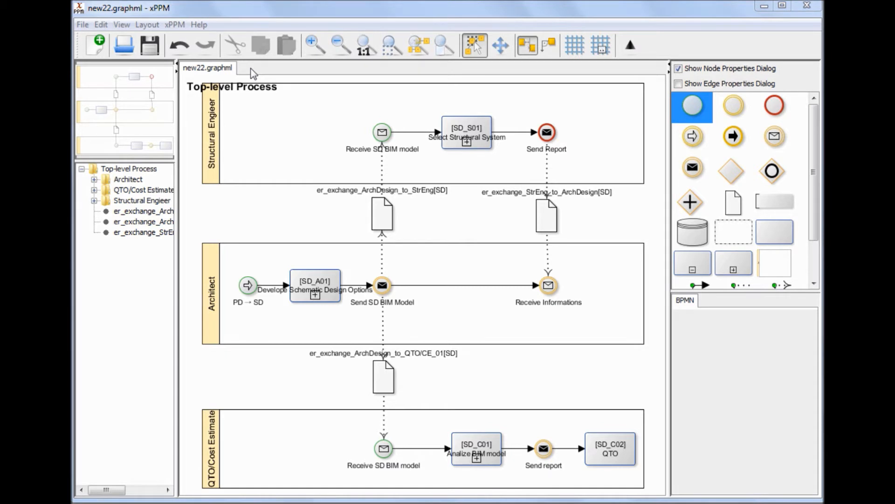
left_click(174, 24)
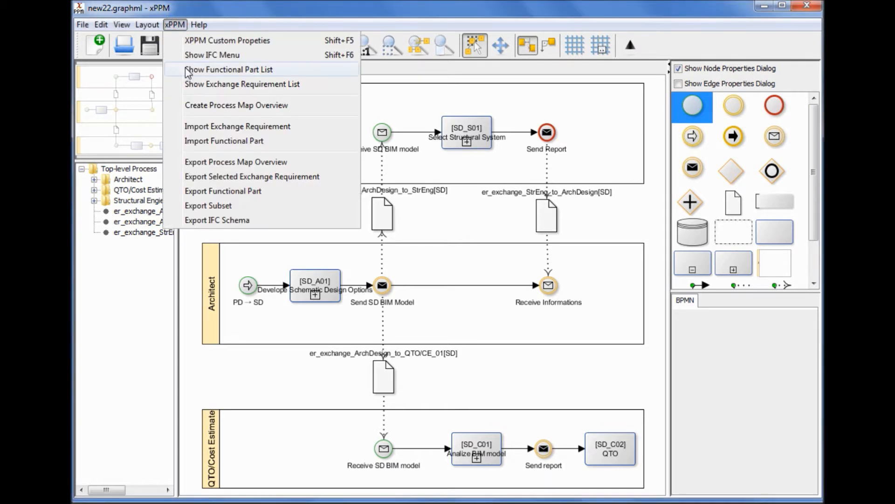
left_click(235, 106)
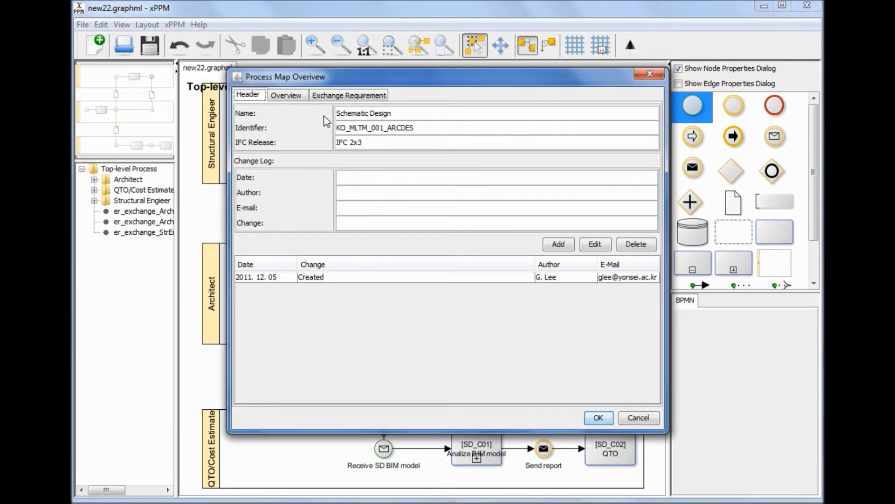
left_click(349, 94)
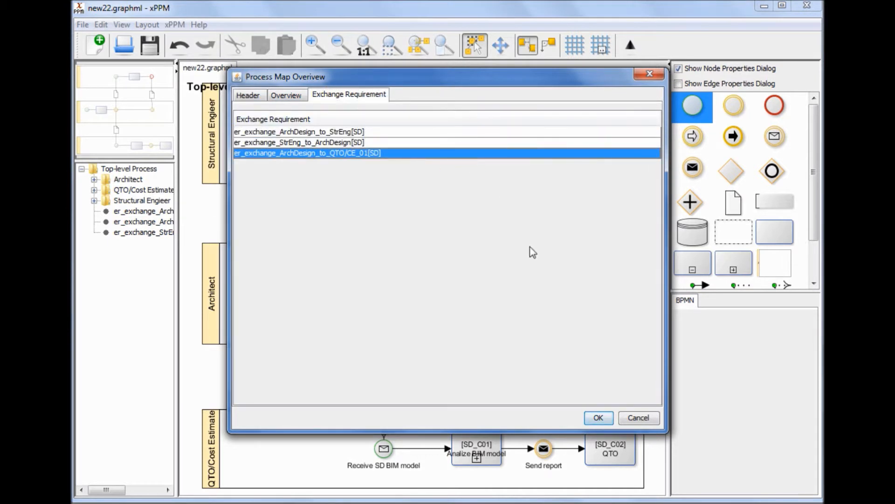
left_click(598, 418)
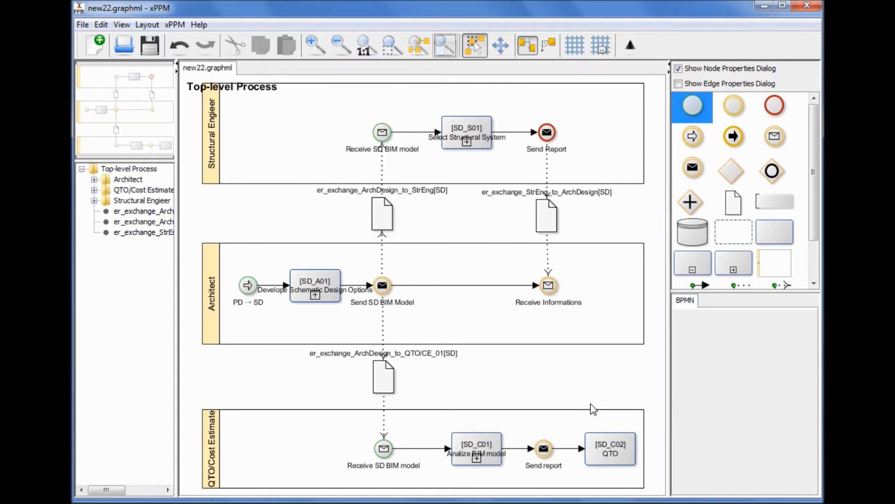
Fill the fp_model_slab[LOD100] header (FS100, IFC 2x3) and record its change log entry
left_click(383, 377)
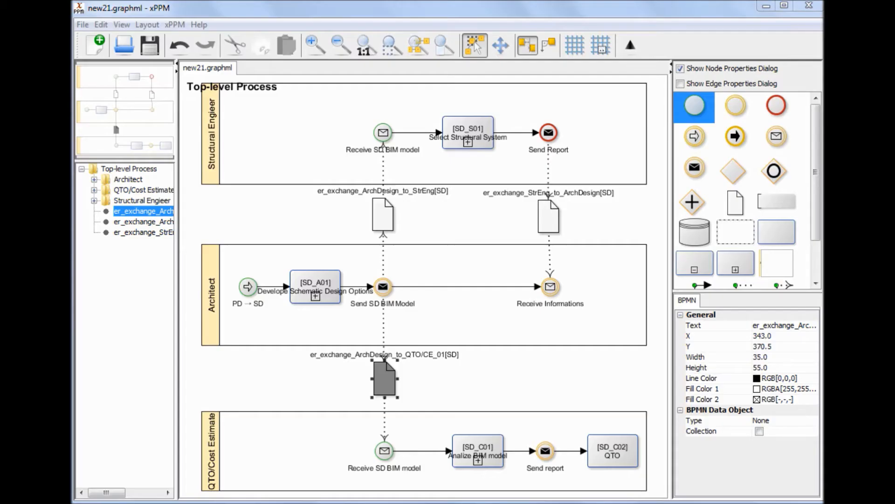
double_click(383, 378)
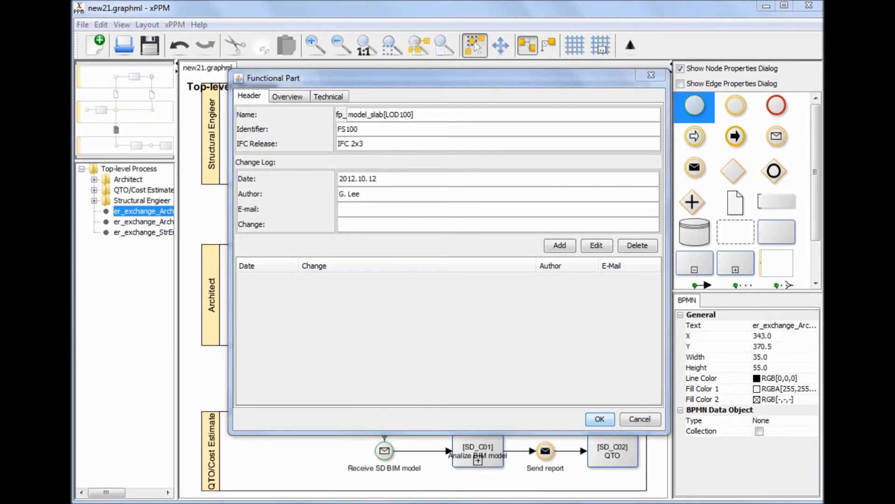
left_click(559, 245)
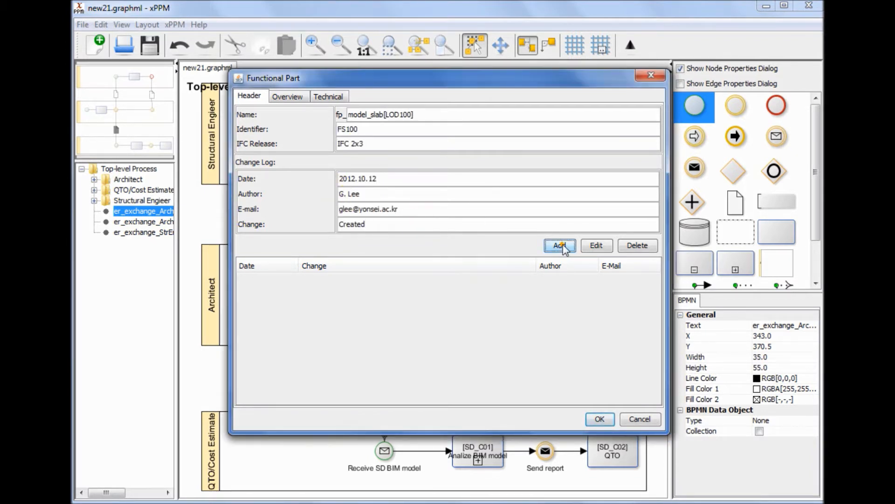
left_click(287, 97)
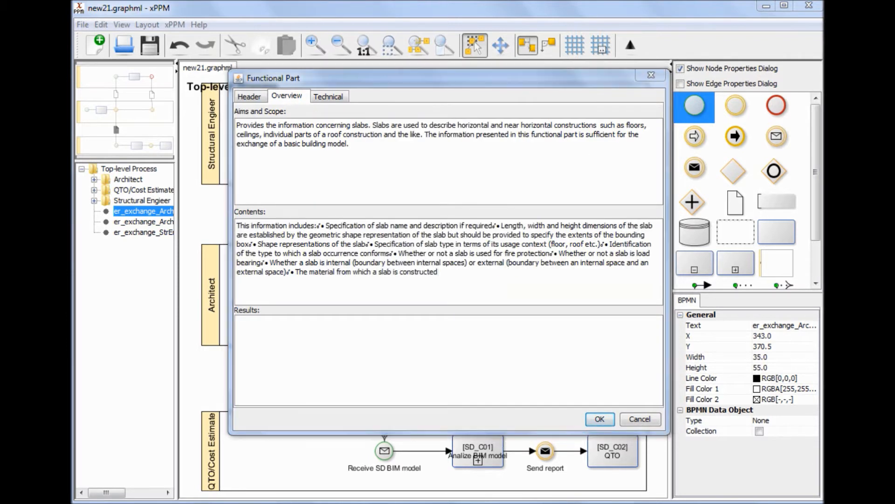
Enter concept Slab[LOD100] on the functional part's Technical tab
left_click(327, 95)
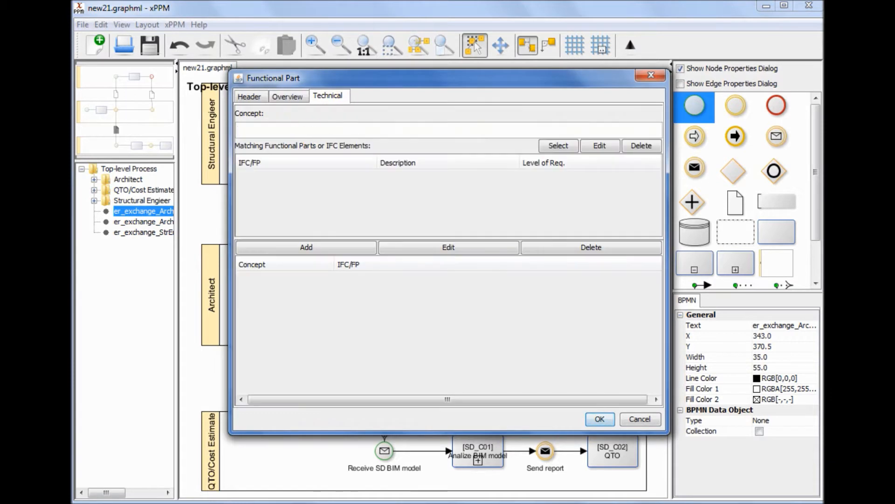
left_click(558, 146)
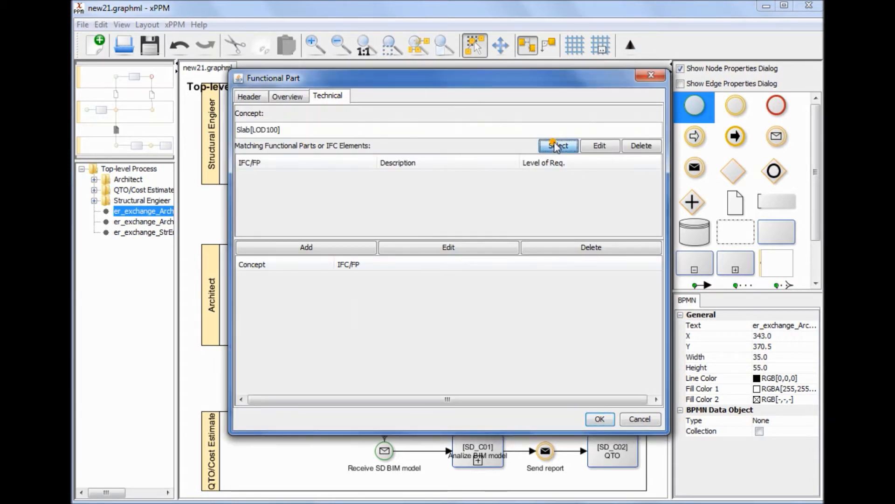
Search 'sla' in the IFC Menu and choose IfcSlab's Entity properties
left_click(557, 146)
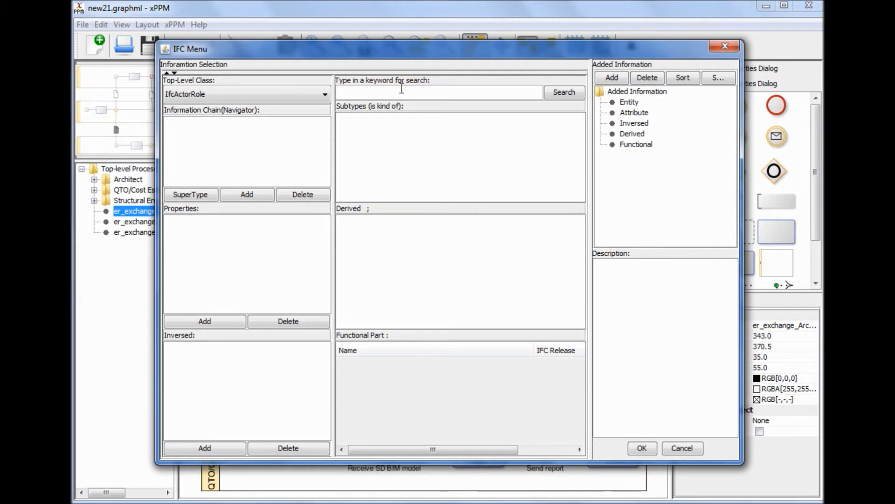
type("sla")
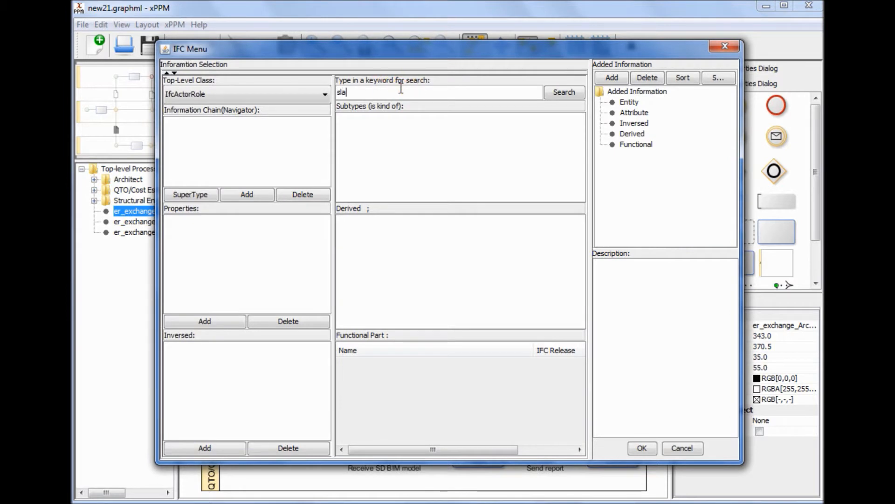
left_click(562, 92)
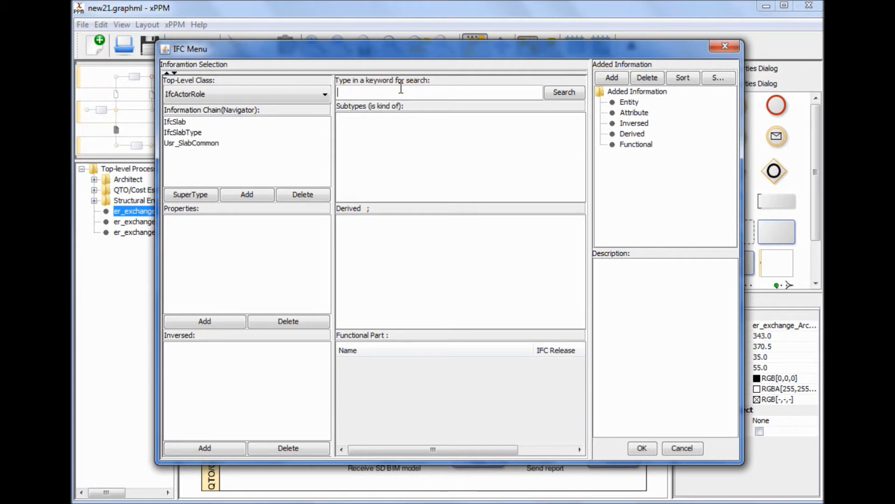
mouse_move(205, 137)
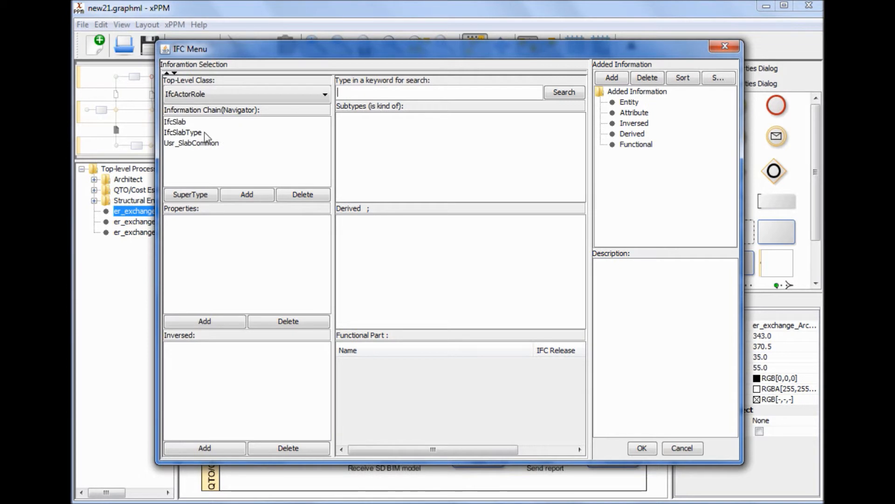
left_click(174, 121)
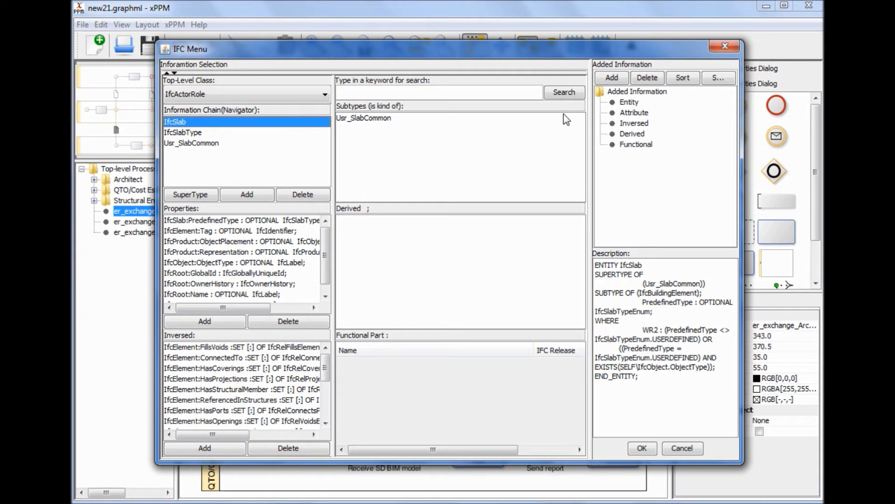
left_click(629, 102)
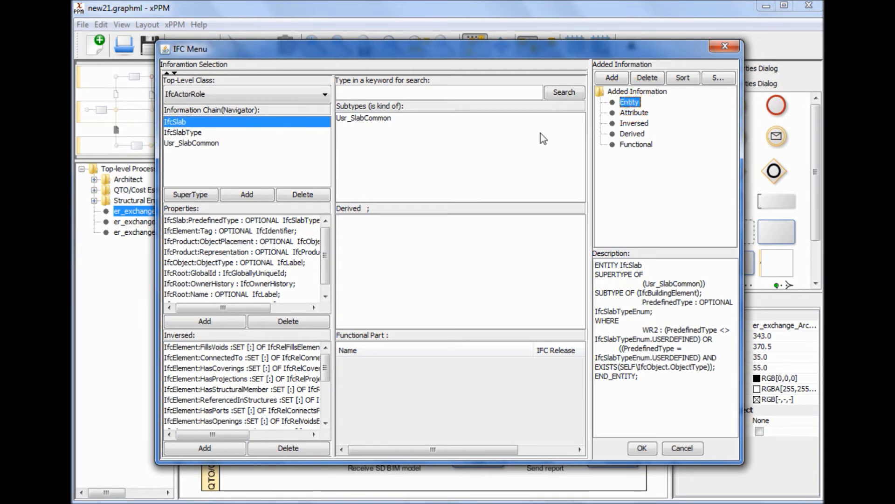
mouse_move(227, 231)
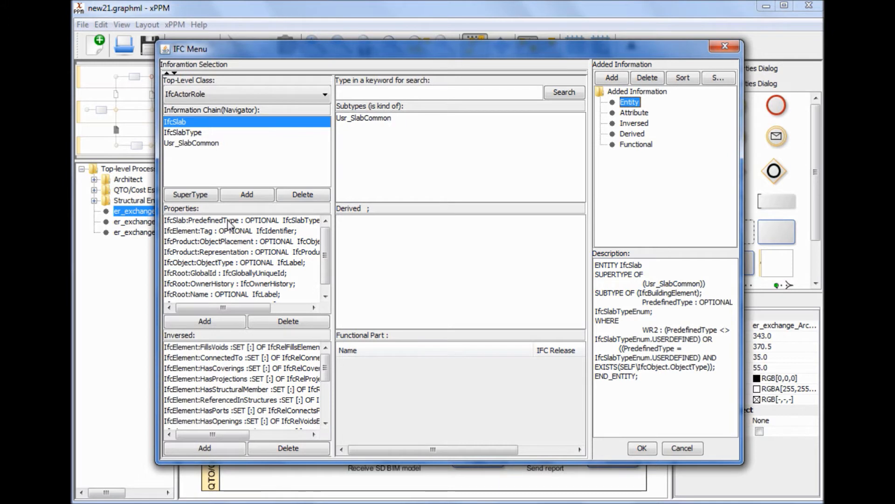
Add IfcElement.Tag, IfcObject.ObjectType and IfcRoot.GlobalId as attributes and confirm
left_click(231, 231)
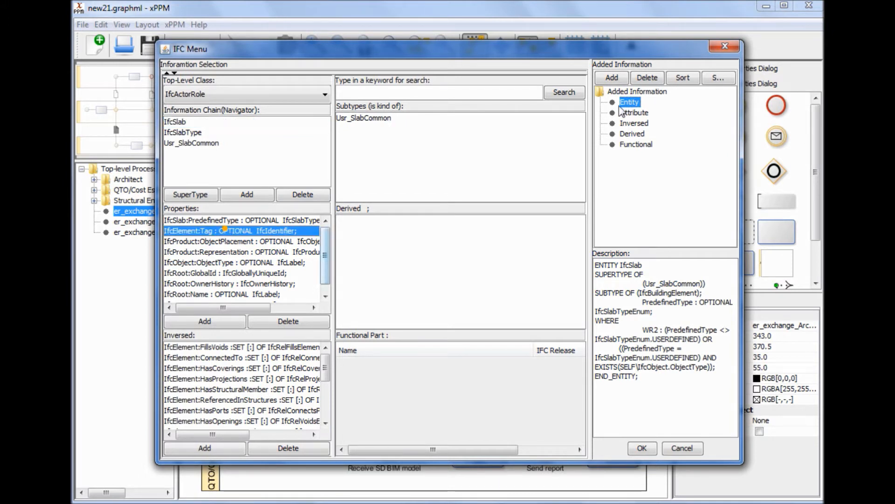
left_click(611, 78)
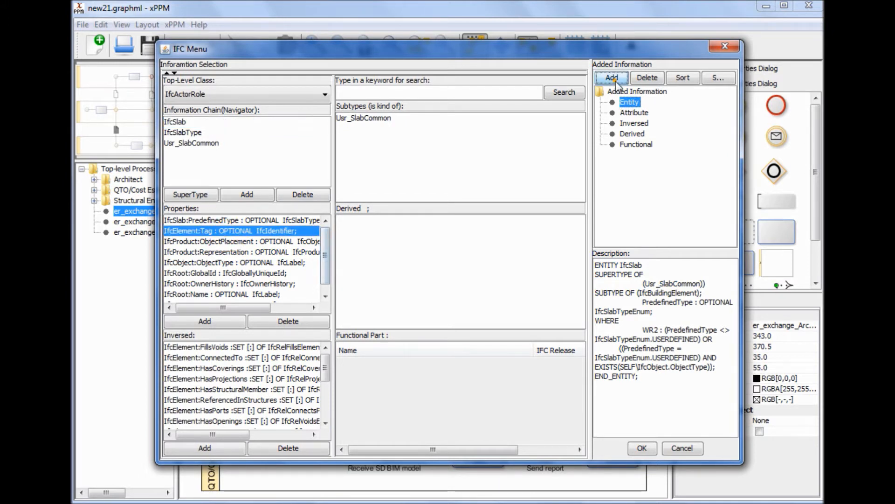
left_click(611, 77)
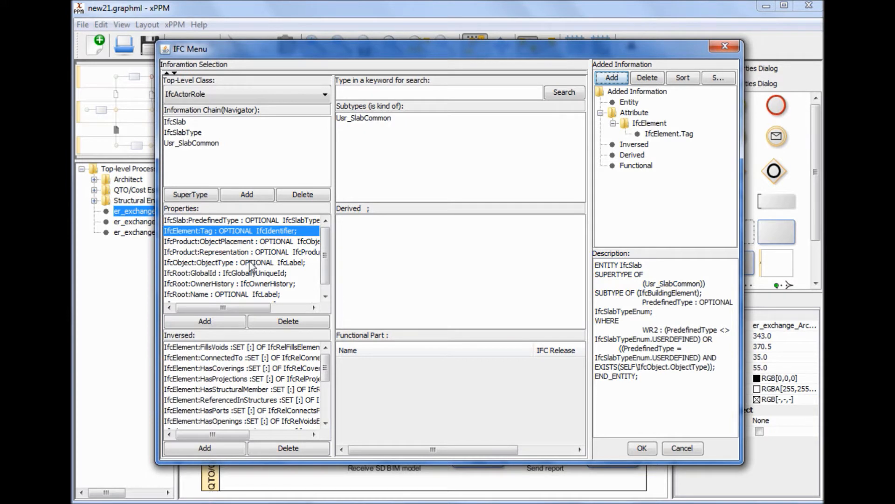
left_click(235, 263)
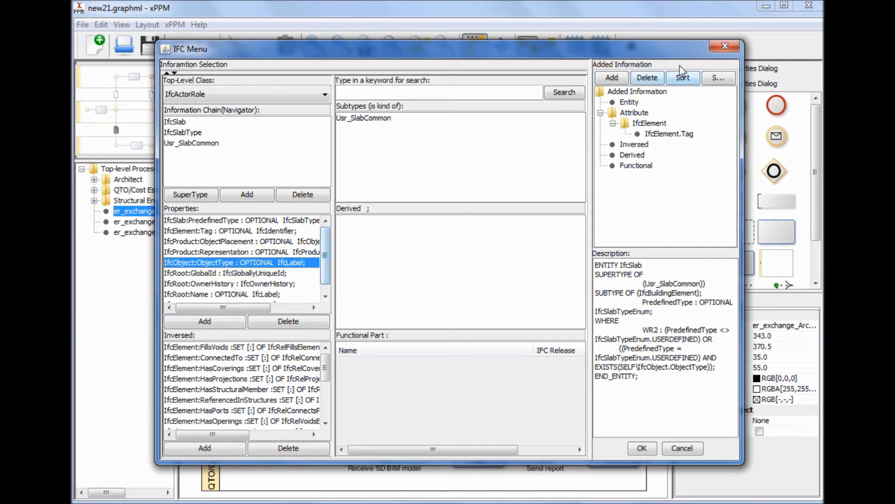
left_click(611, 78)
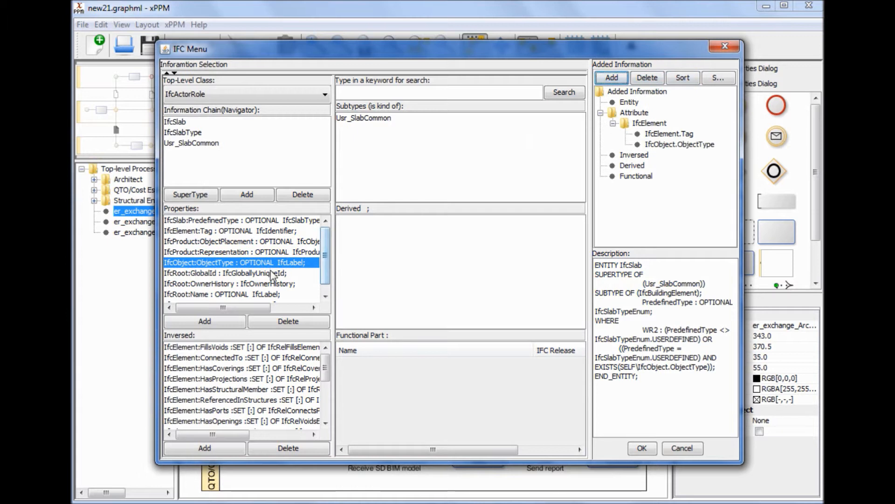
left_click(612, 77)
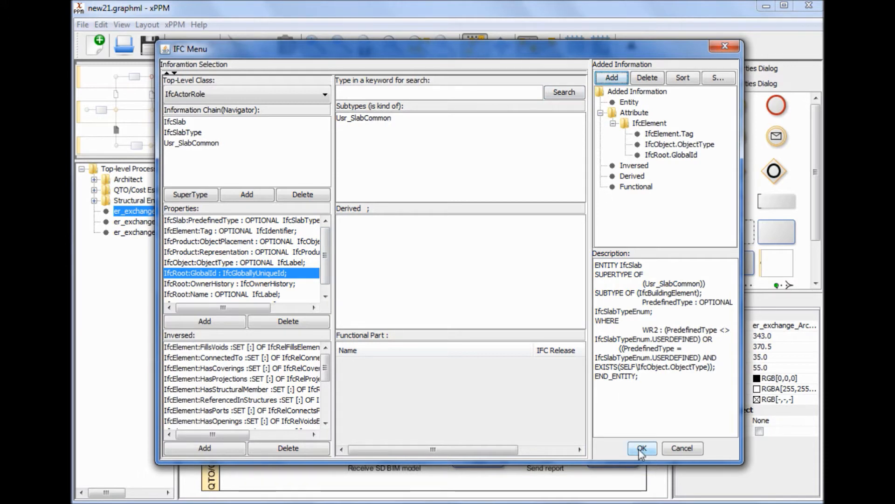
left_click(641, 448)
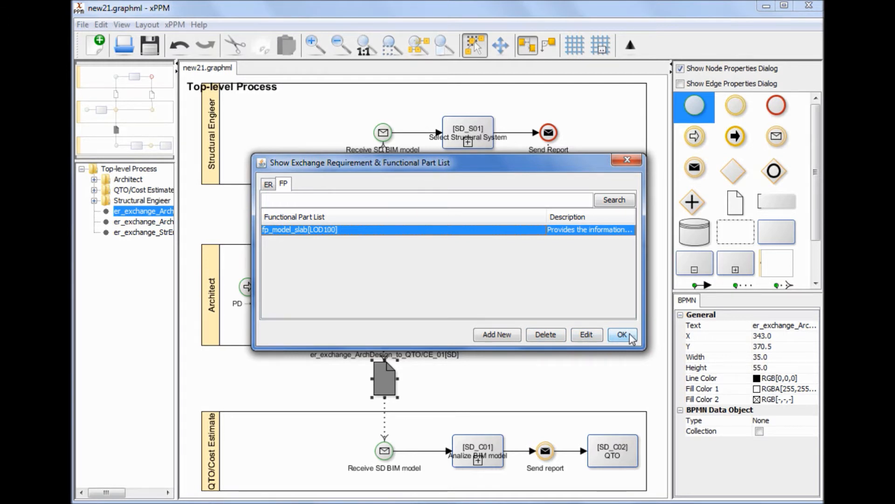
Confirm fp_model_slab[LOD100] in the functional part list and return to the process map
left_click(622, 335)
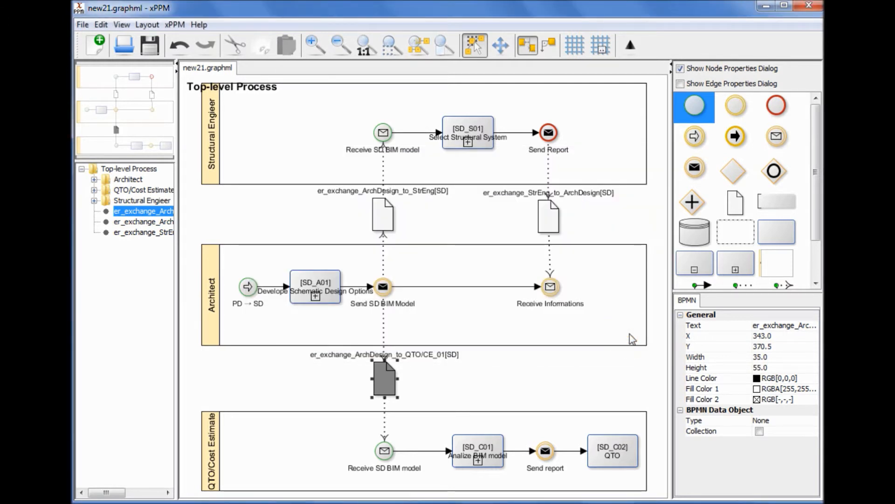
mouse_move(632, 337)
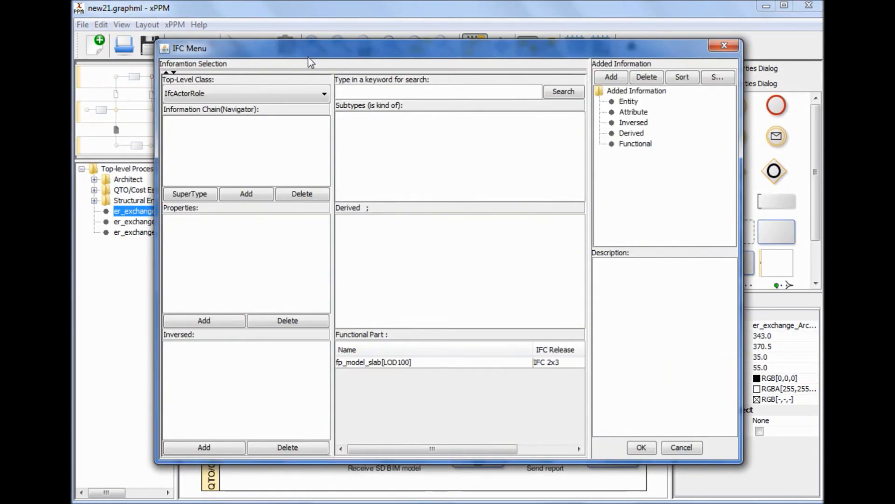
Create user-defined entity SlabCommonLOD100 under IfcBuildingElement with a description and IfcRoot.Description property
left_click(245, 194)
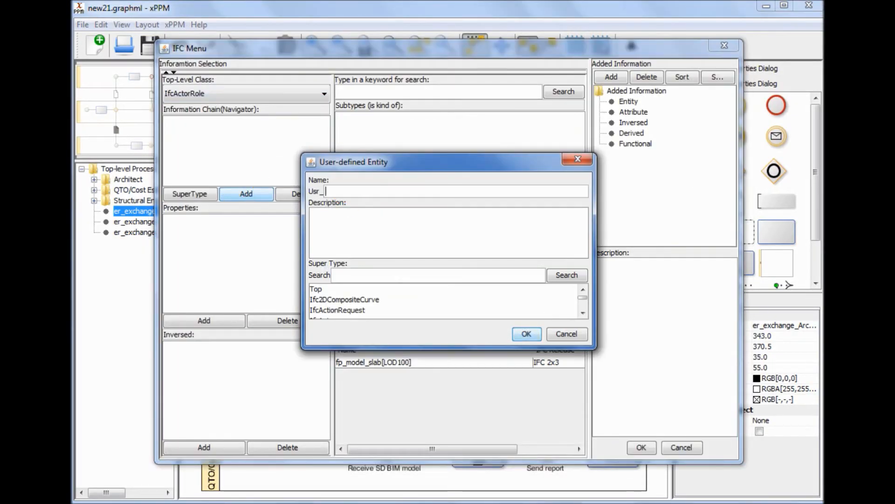
type("SlabCommonLOD100")
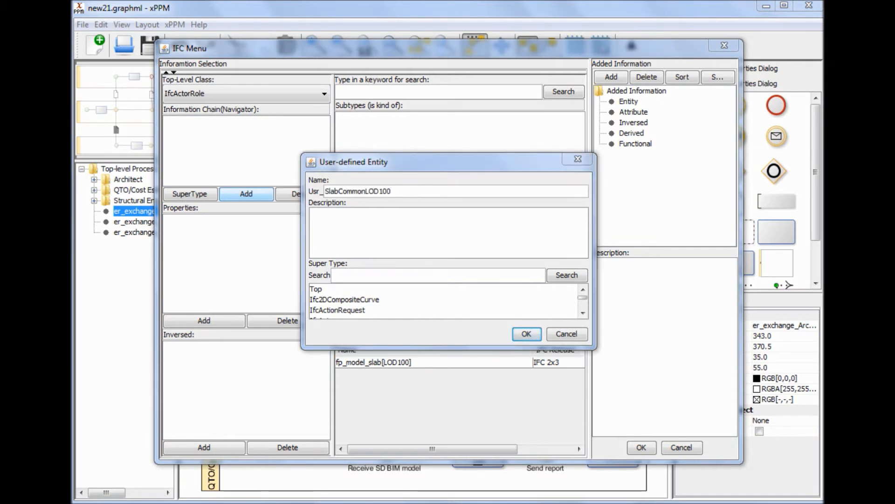
type("This is a user-defined entity for setting properties required for SlabCommon at the schematic design phase.")
type("buildingelement")
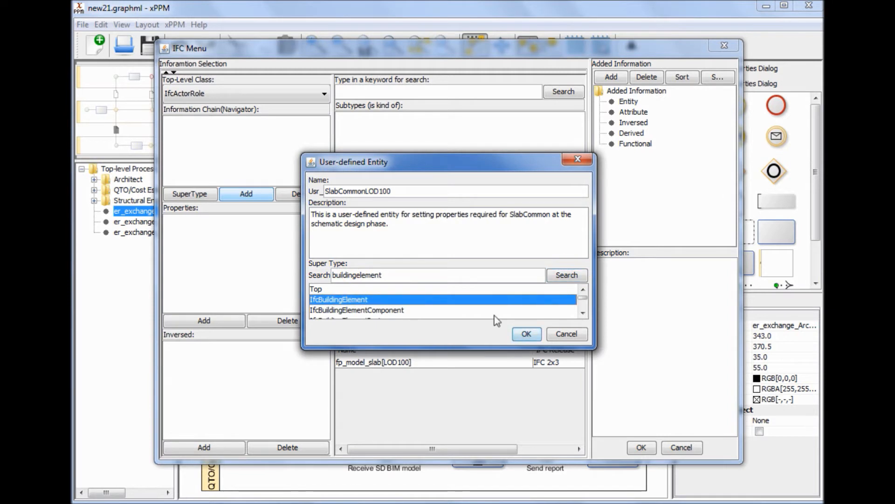
left_click(525, 334)
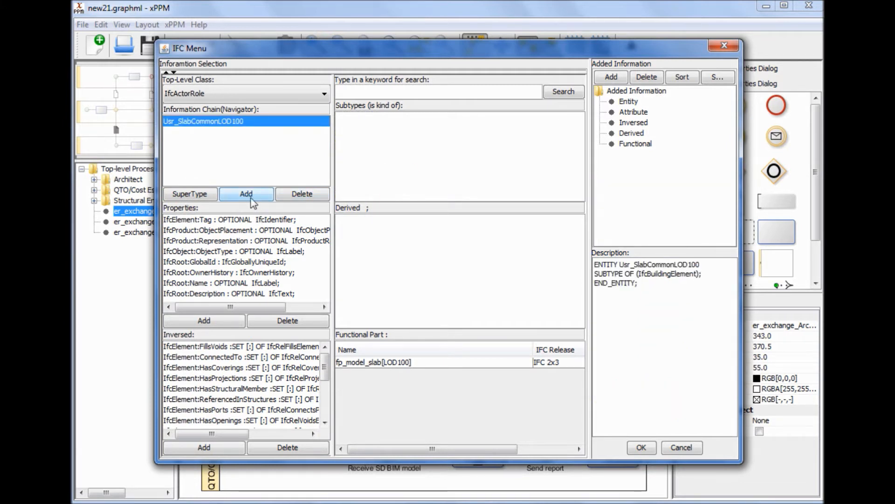
left_click(245, 240)
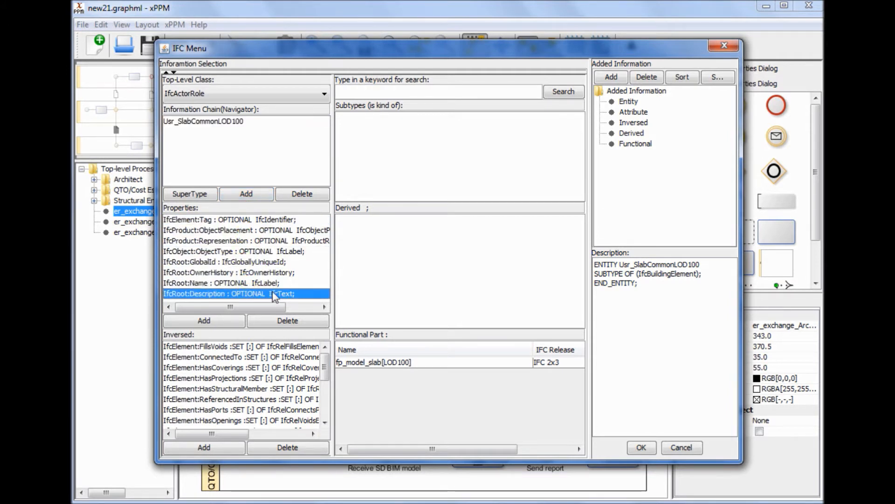
left_click(640, 447)
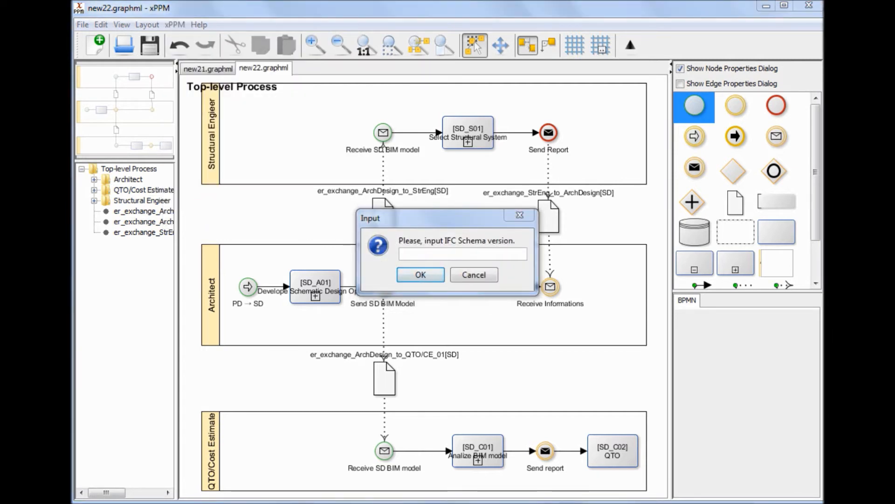
mouse_move(451, 254)
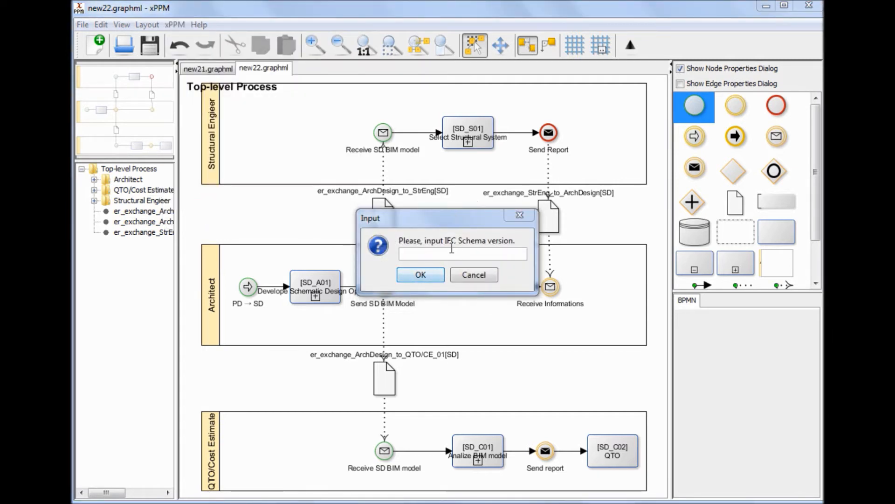
Confirm the IFC schema version and save the subset to the Desktop as MyTestIFCSubset
left_click(420, 274)
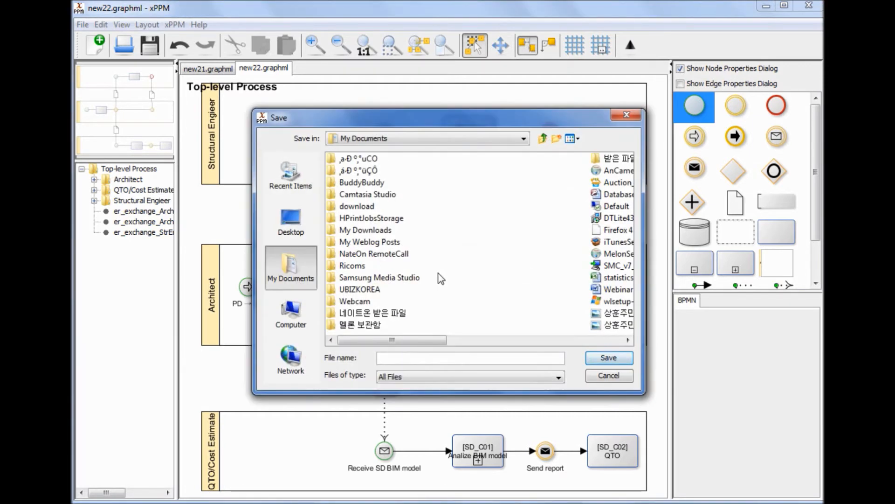
left_click(291, 220)
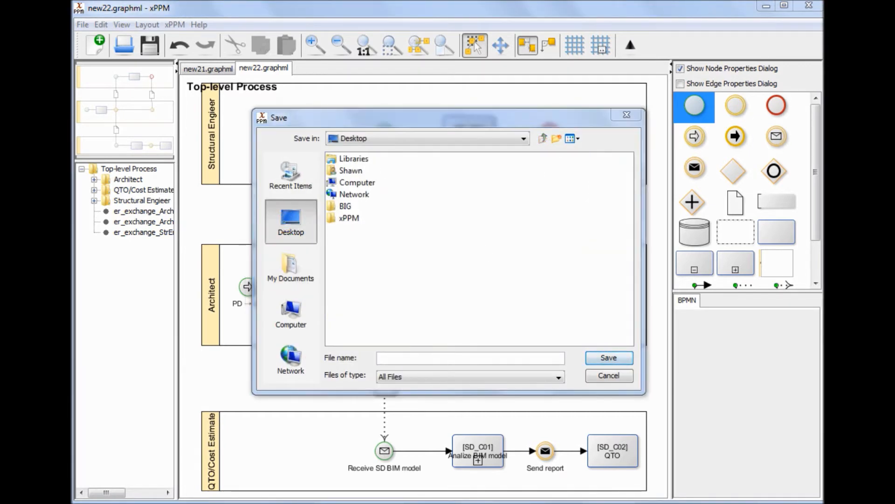
type("MyTestIFCsubset")
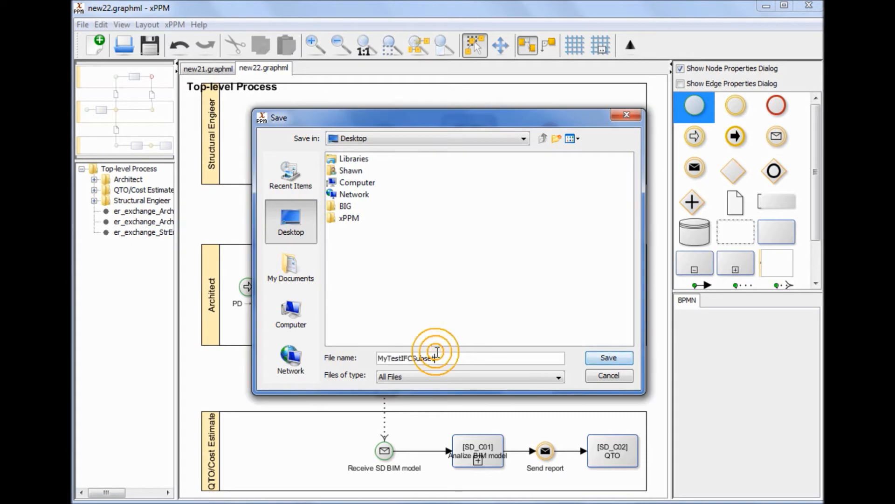
left_click(608, 357)
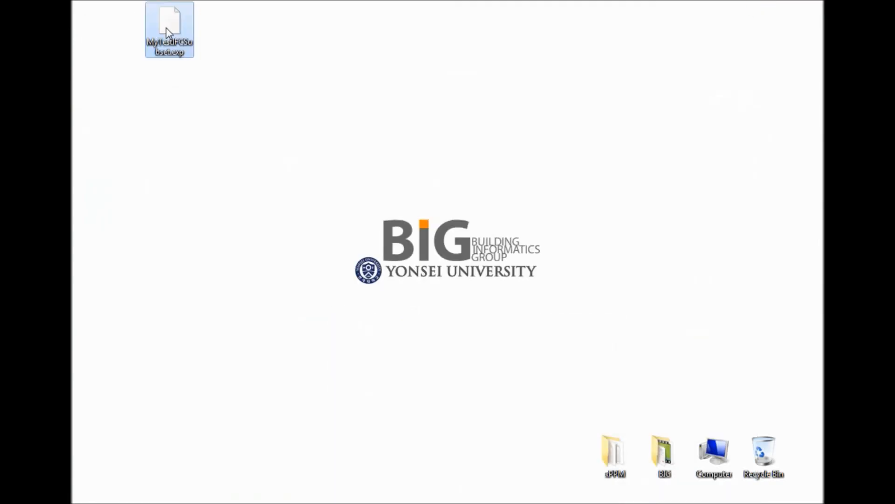
View MyTestIFCSubset.exp in Chrome and search its IFC2x3TestSubset schema contents
double_click(169, 29)
type("u")
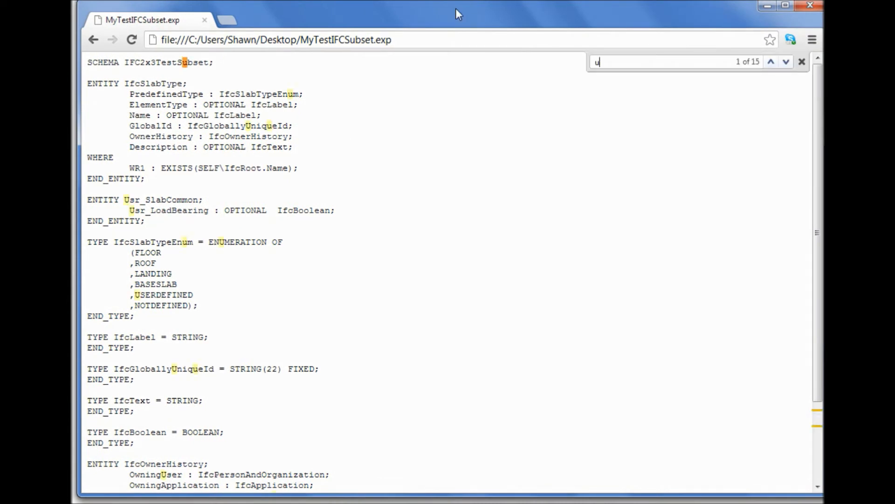
type("r")
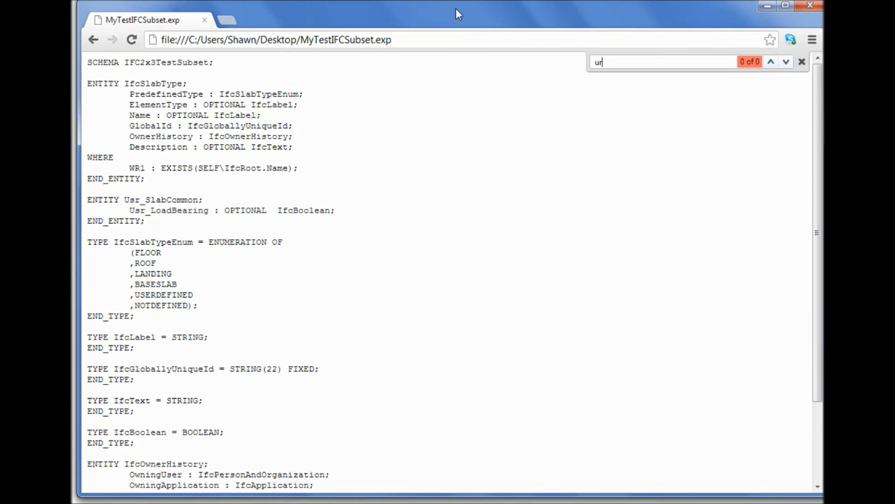
type("s")
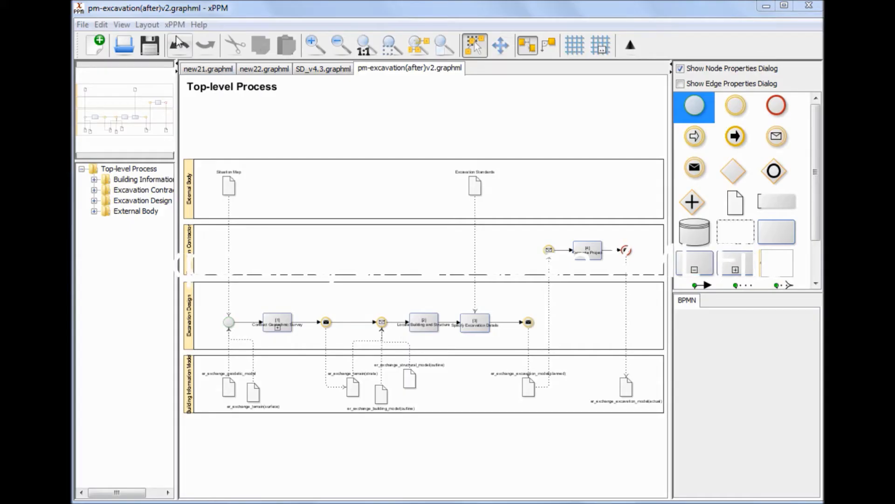
Export the er_exchange_building_model(outline) exchange requirement via xPPM > Export Selected Exchange Requirement
left_click(174, 25)
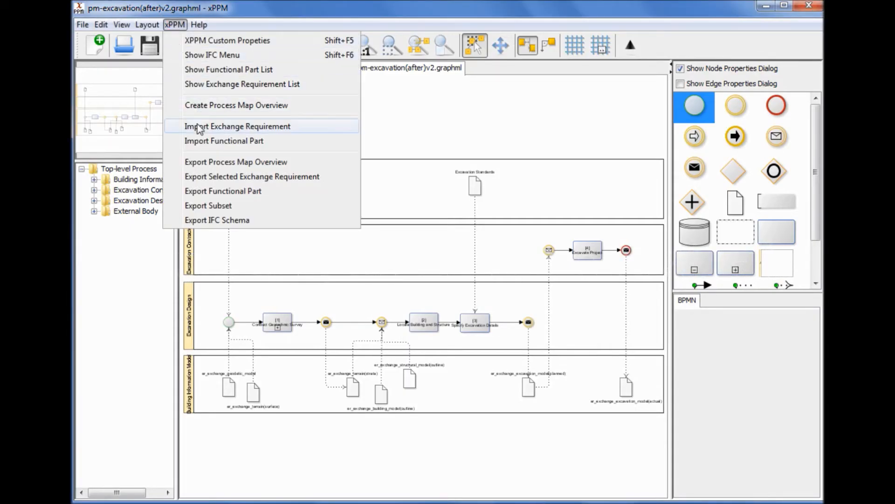
mouse_move(344, 183)
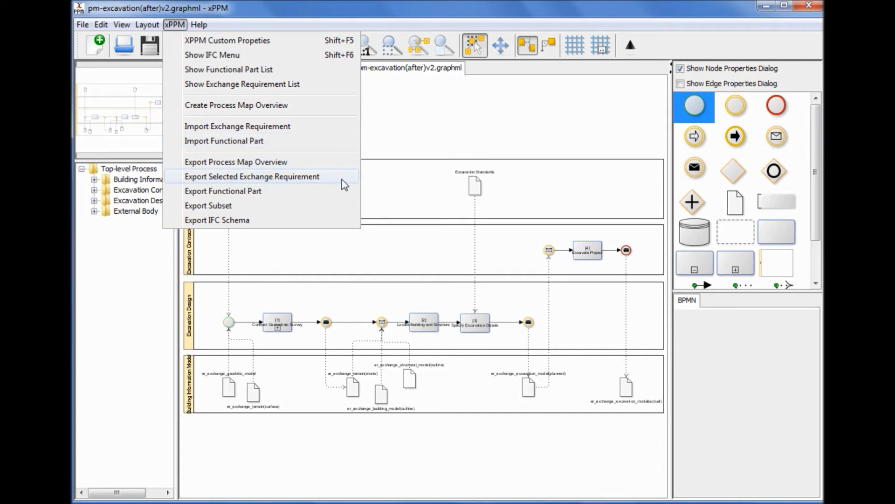
left_click(250, 177)
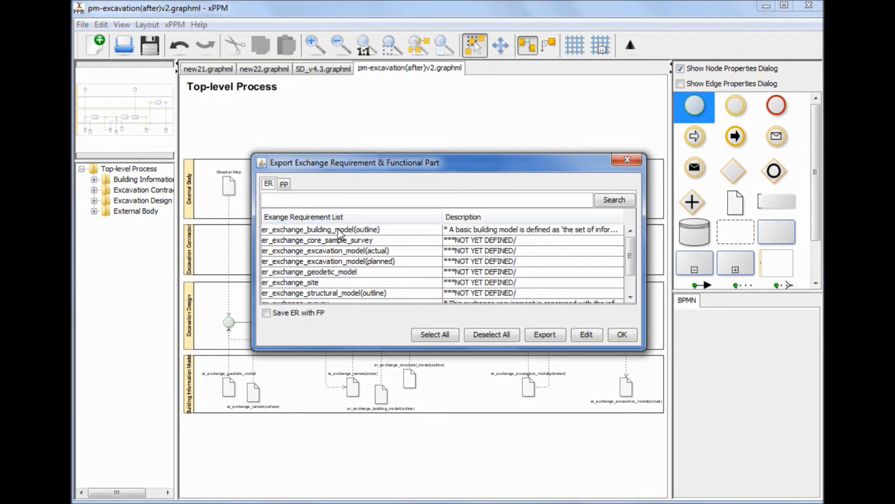
left_click(320, 230)
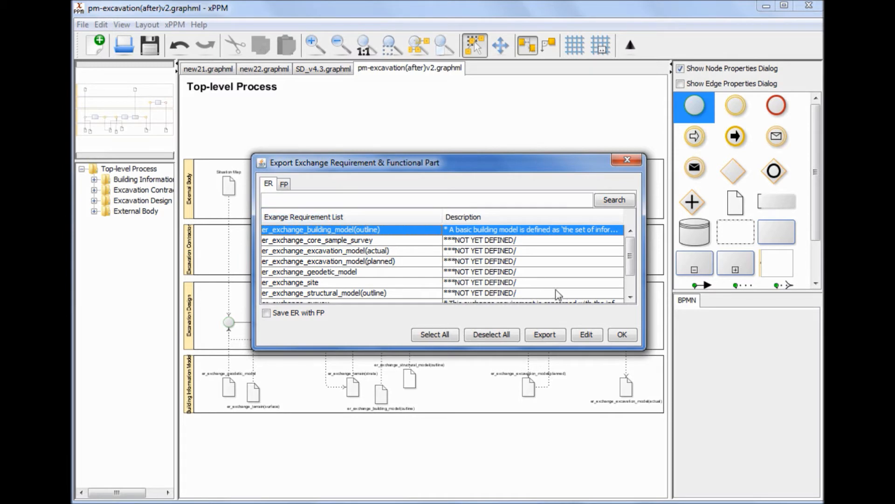
left_click(543, 334)
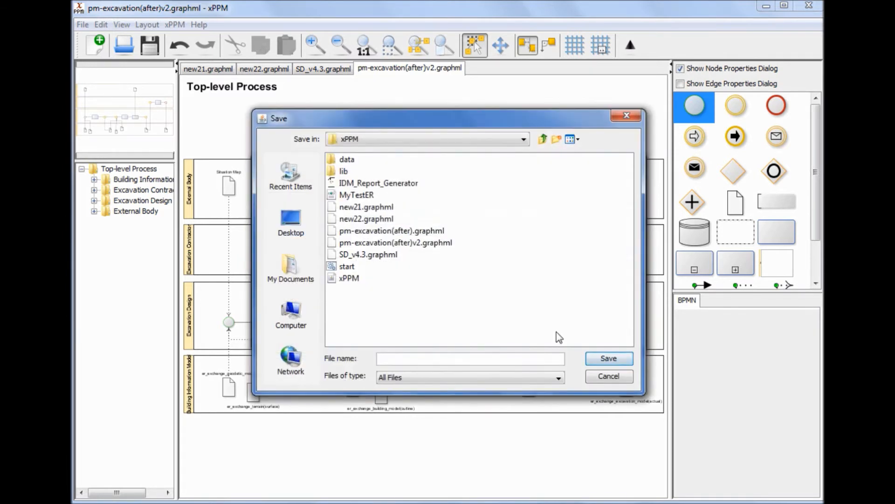
Save the exported exchange requirement to the Desktop as MyTestER
left_click(291, 223)
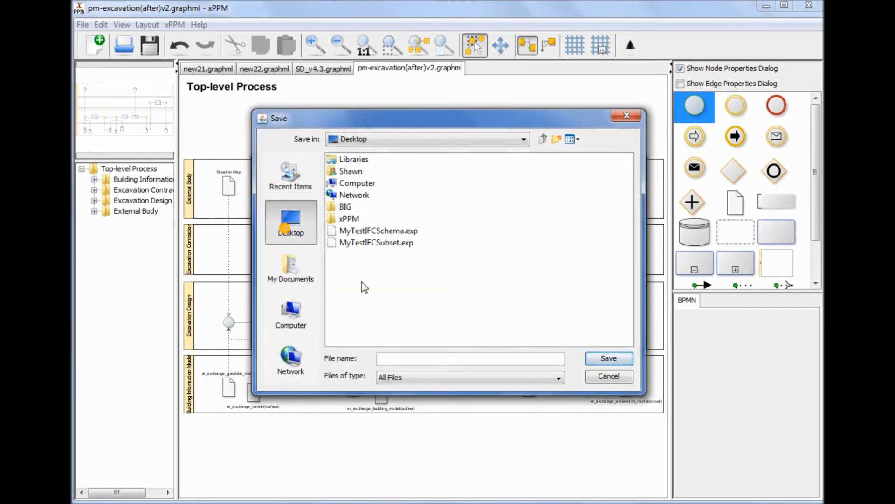
type("MyTestER")
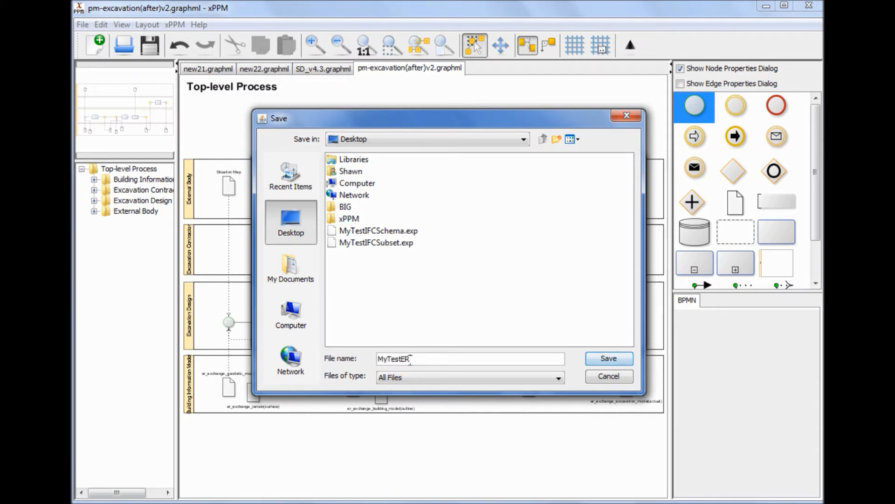
left_click(608, 358)
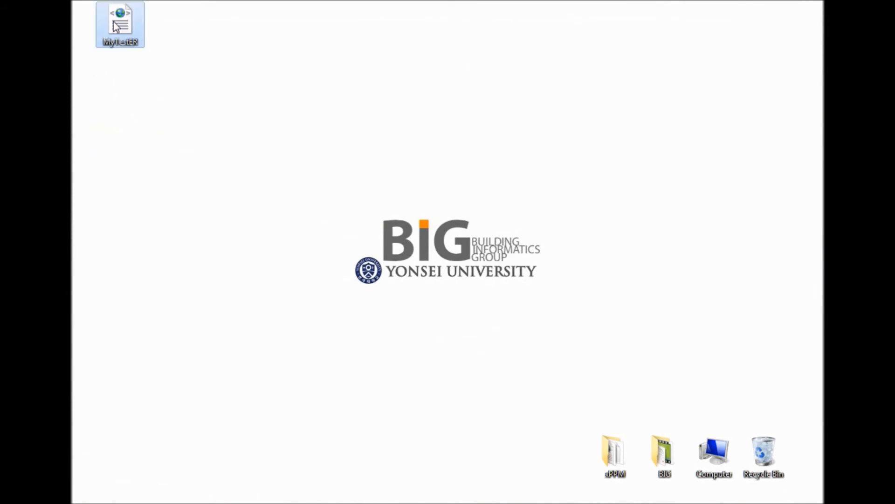
double_click(119, 24)
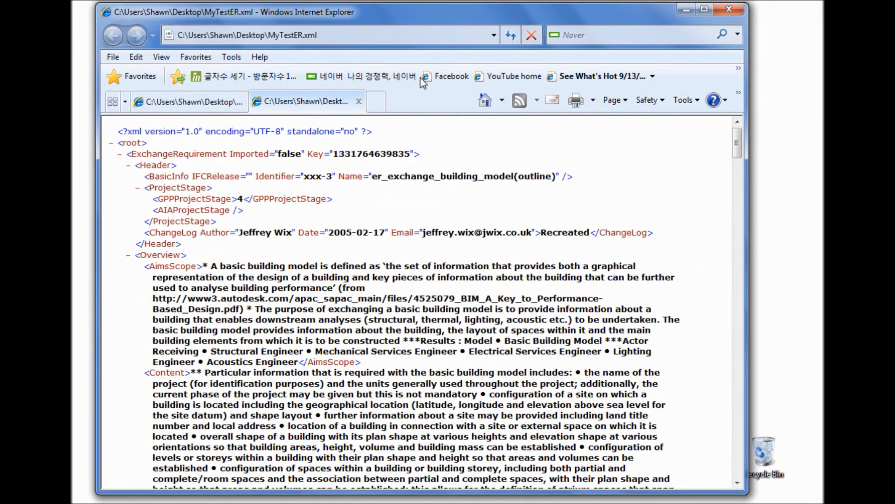
scroll("down", 3)
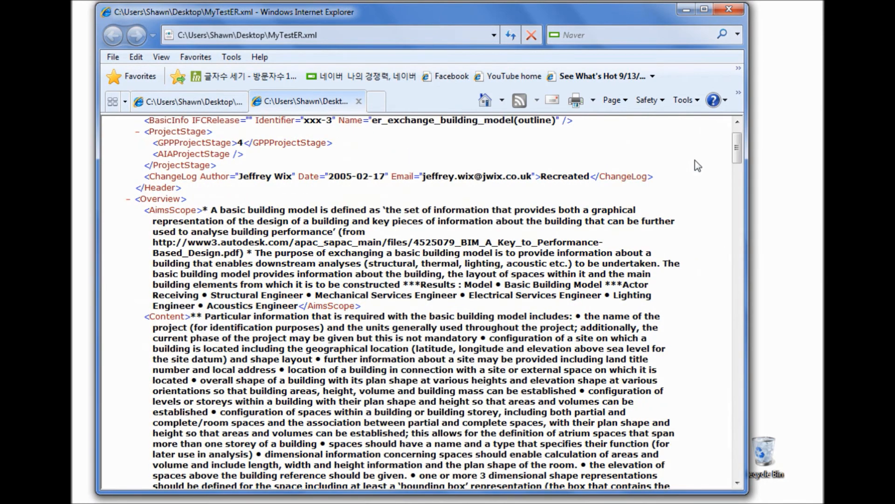
scroll("down", 3)
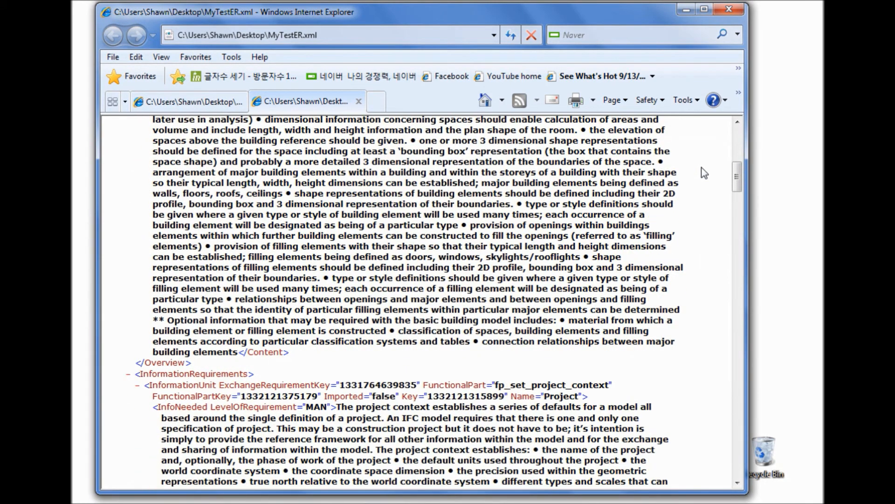
left_click(730, 10)
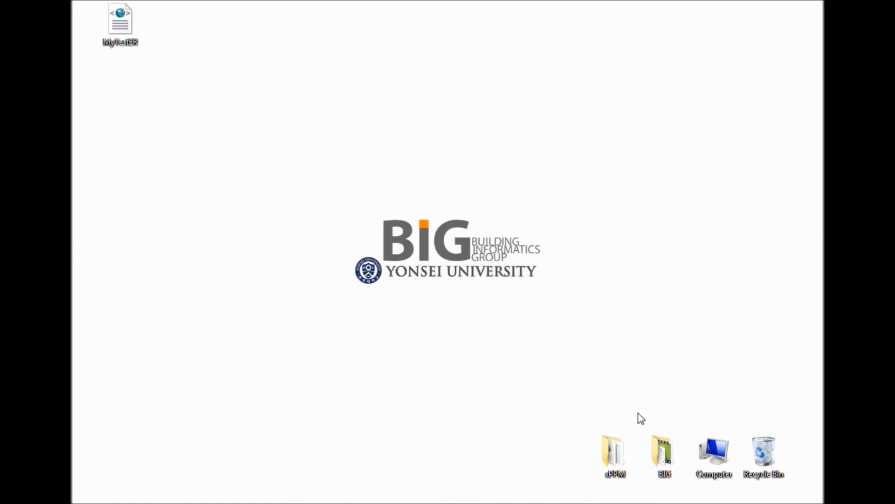
Launch IDM_Report_Generator from the xPPM folder and start File > Create ER
double_click(614, 452)
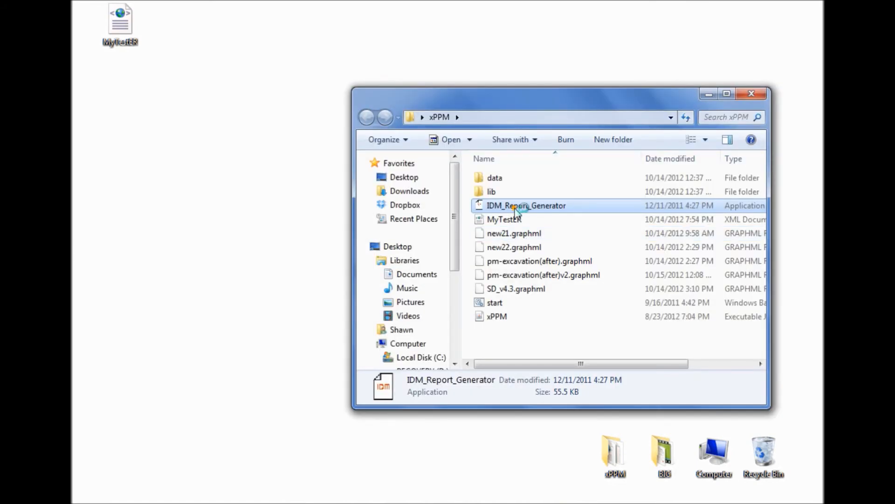
double_click(525, 205)
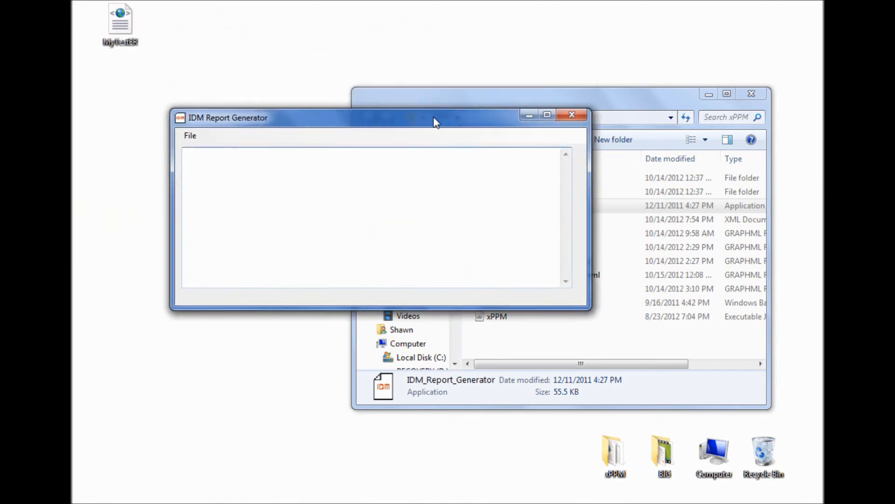
left_click(190, 135)
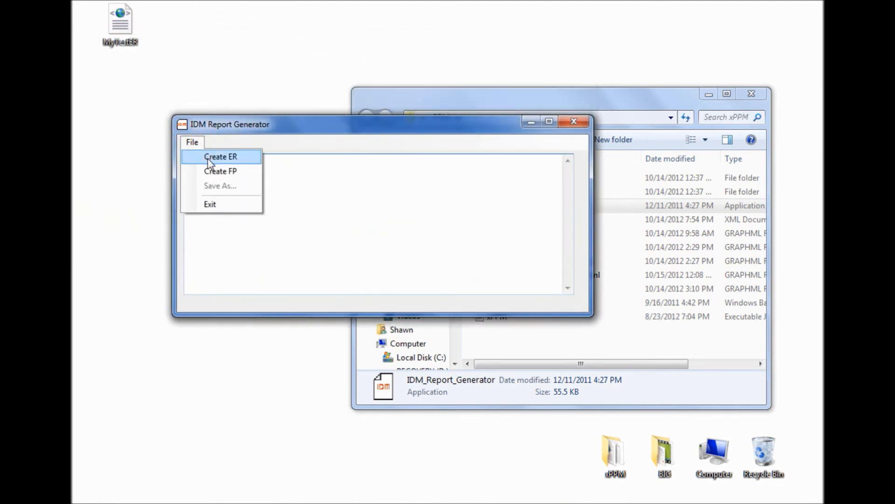
left_click(220, 157)
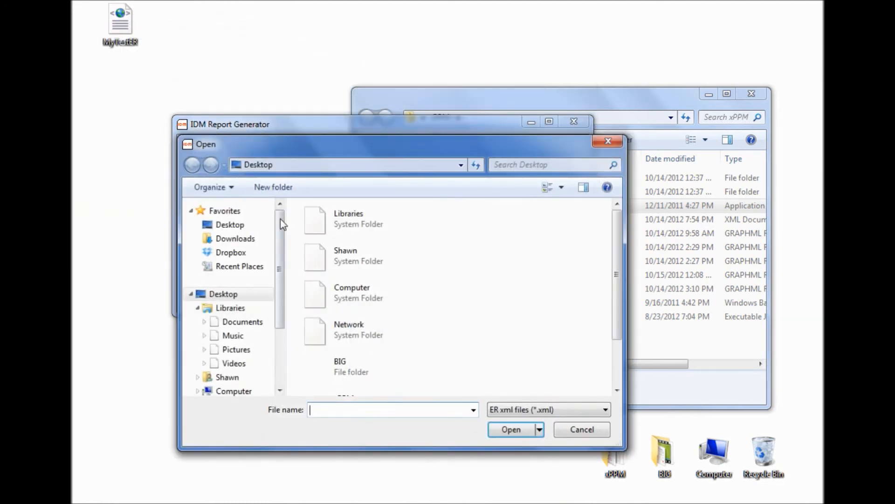
Select MyTestER.xml from the Desktop to generate the ER Word report
left_click(230, 224)
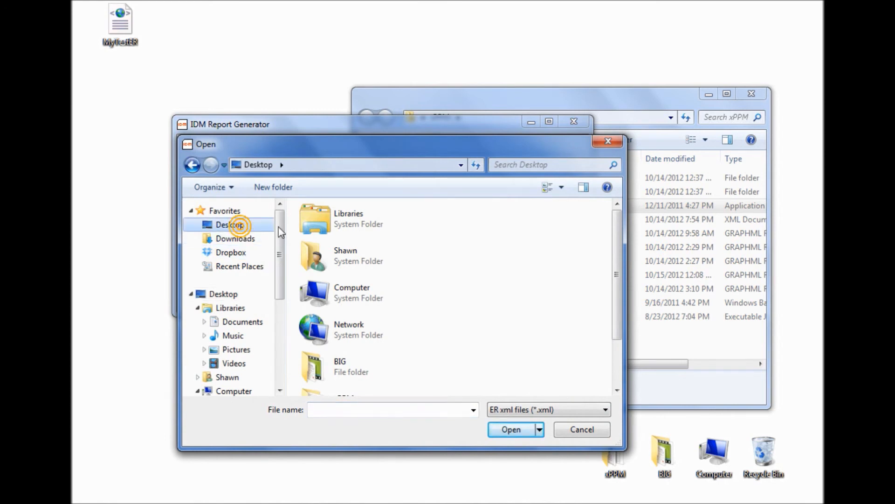
scroll("down", 3)
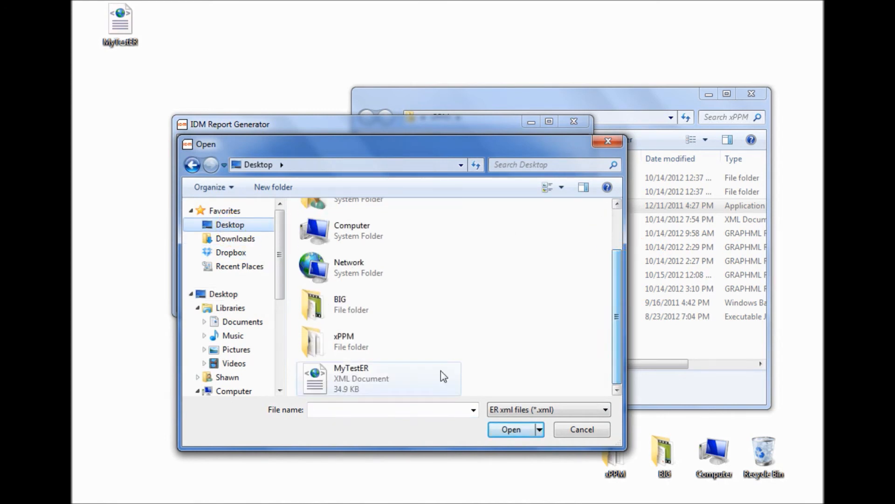
left_click(510, 429)
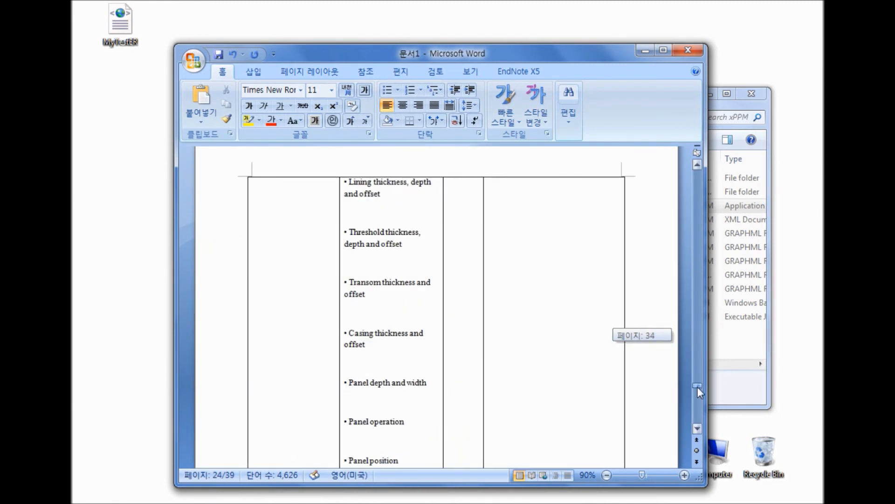
scroll("down", 3)
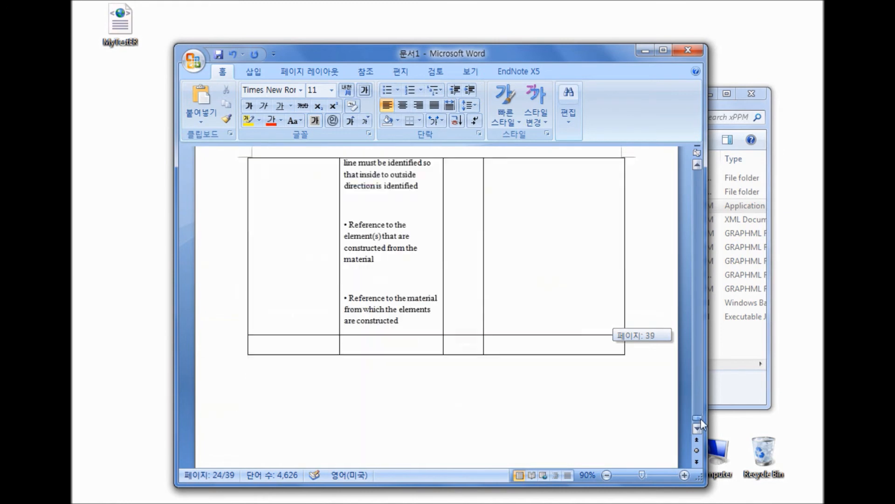
scroll("up", 3)
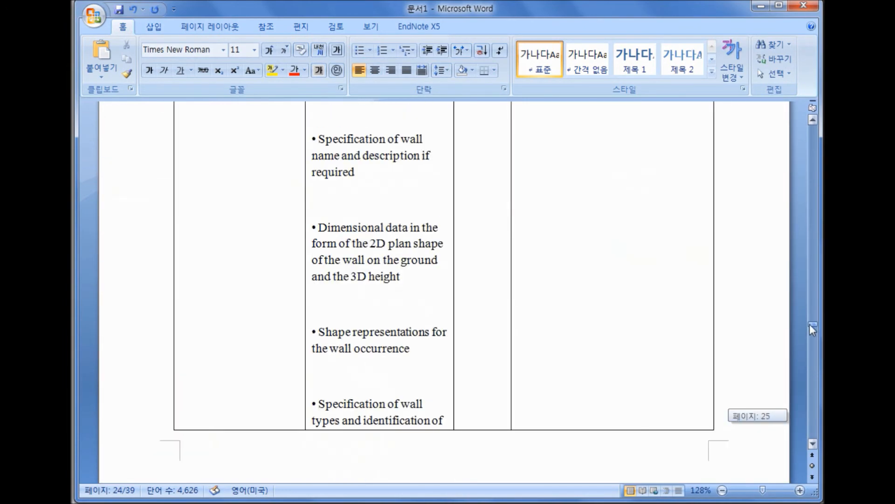
scroll("up", 3)
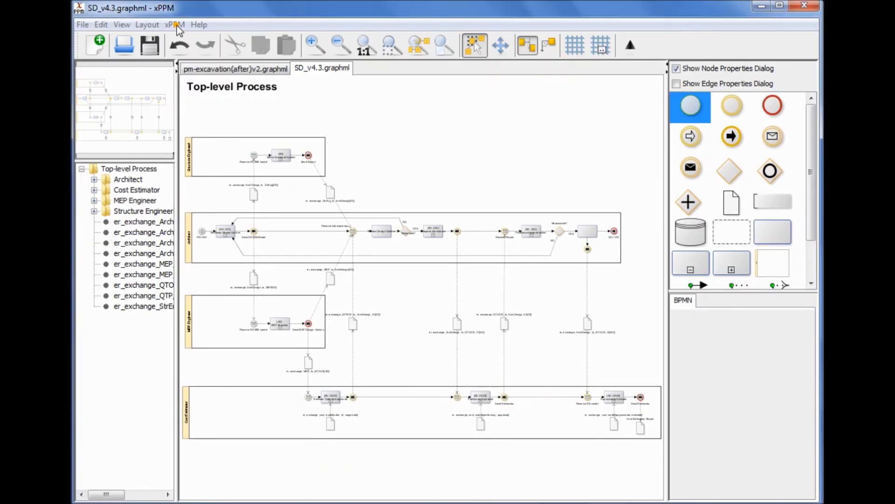
Export the fp_beam_level_01 functional part to the Desktop as MyTestFP and close the export window
left_click(175, 24)
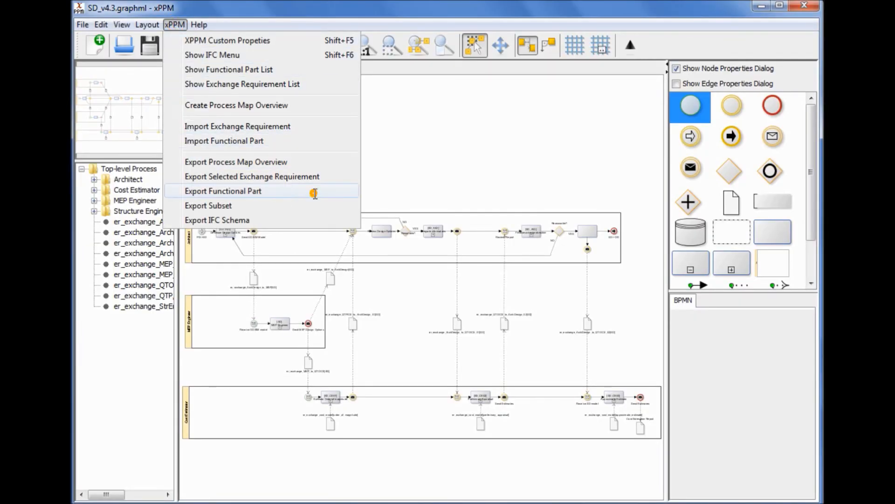
left_click(223, 190)
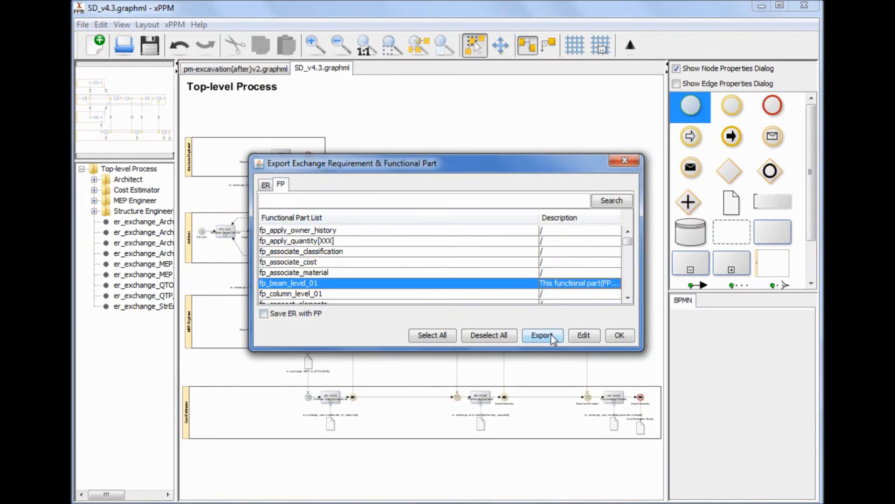
left_click(541, 335)
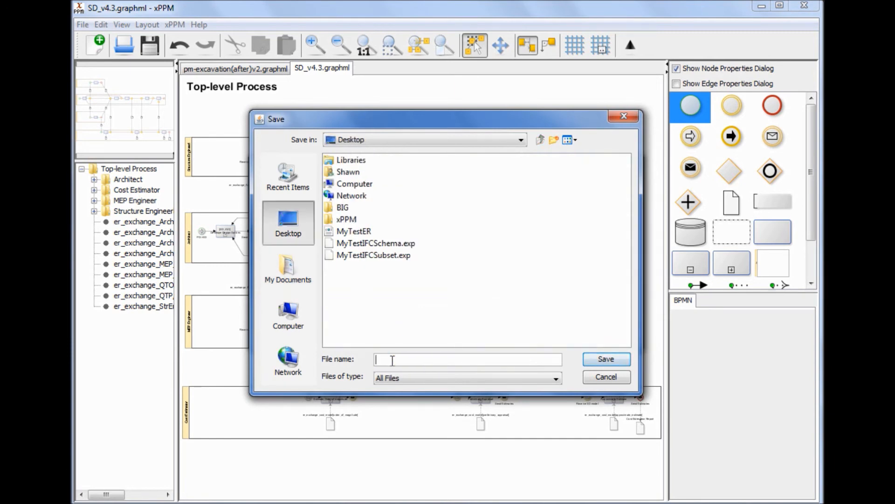
type("MyTestFP")
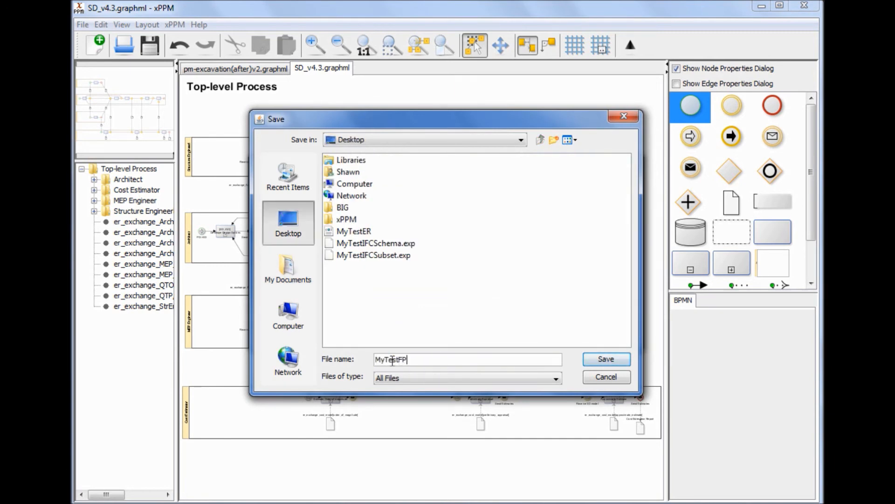
left_click(606, 359)
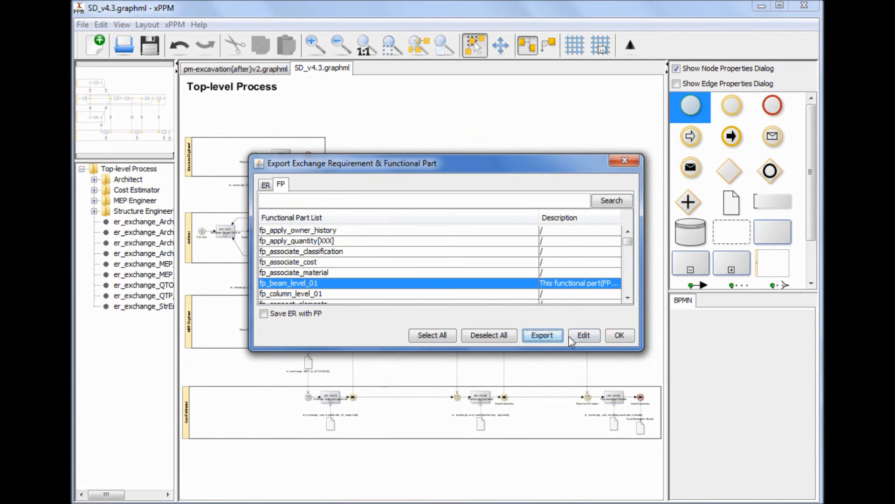
left_click(541, 335)
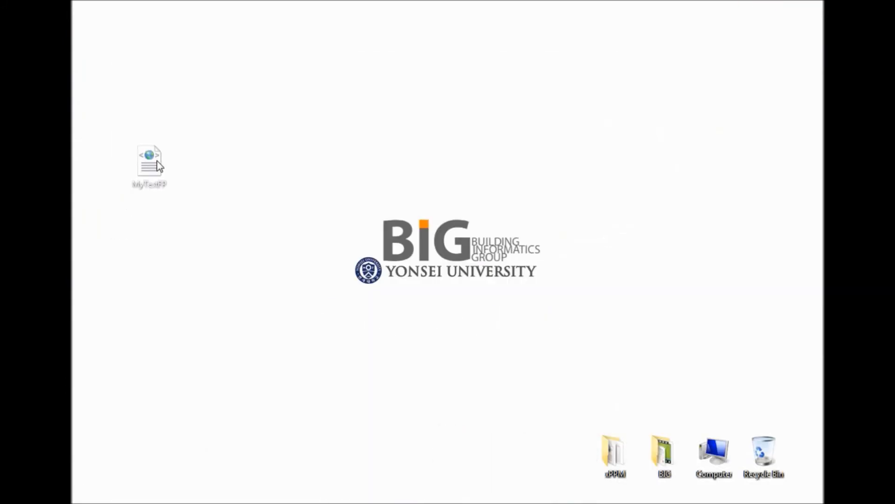
Inspect MyTestFP.xml in Internet Explorer, then load it in IDM Report Generator for the FP report
double_click(148, 162)
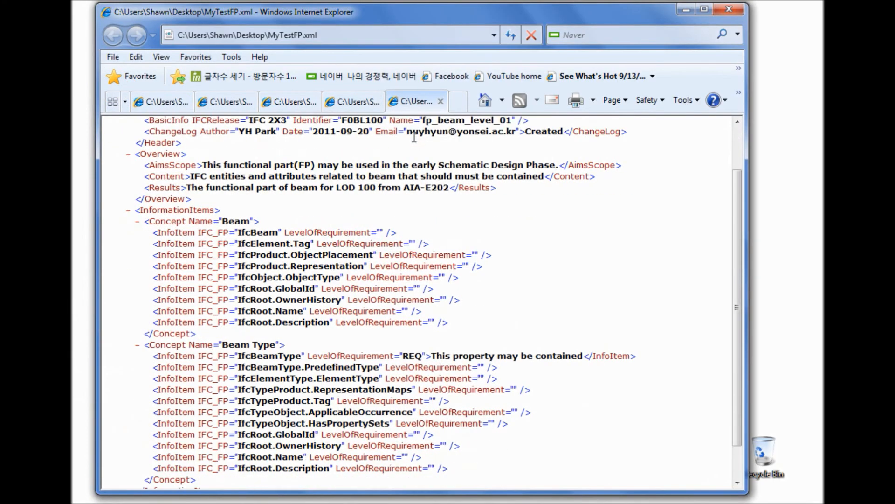
scroll("up", 3)
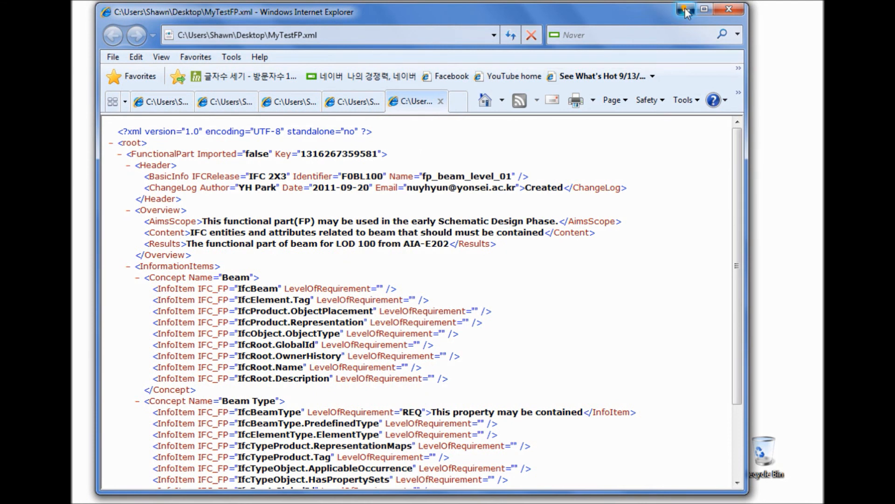
left_click(685, 8)
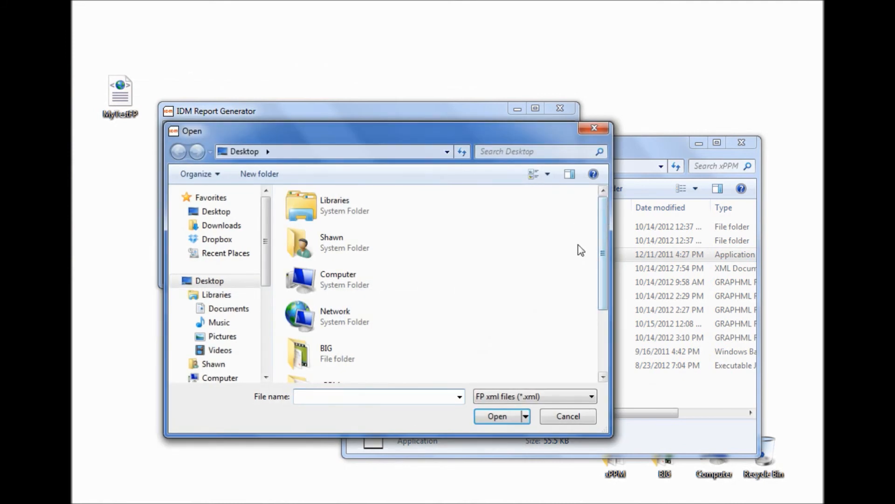
left_click(496, 416)
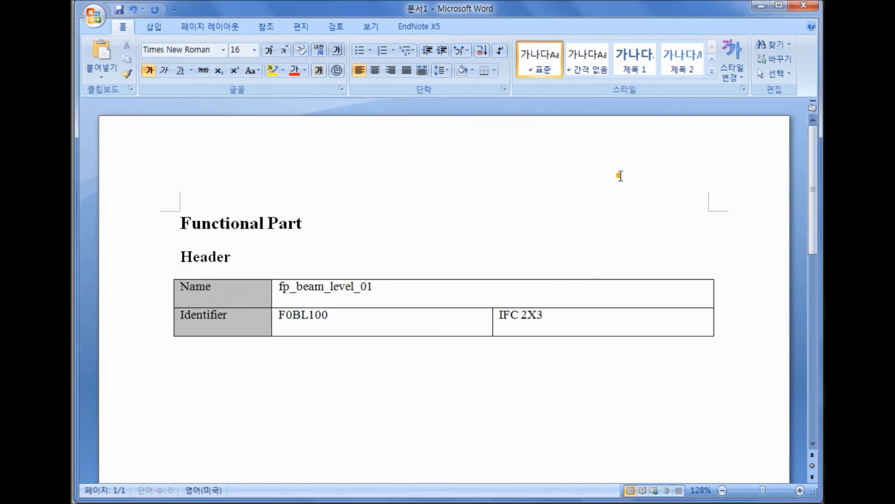
scroll("down", 3)
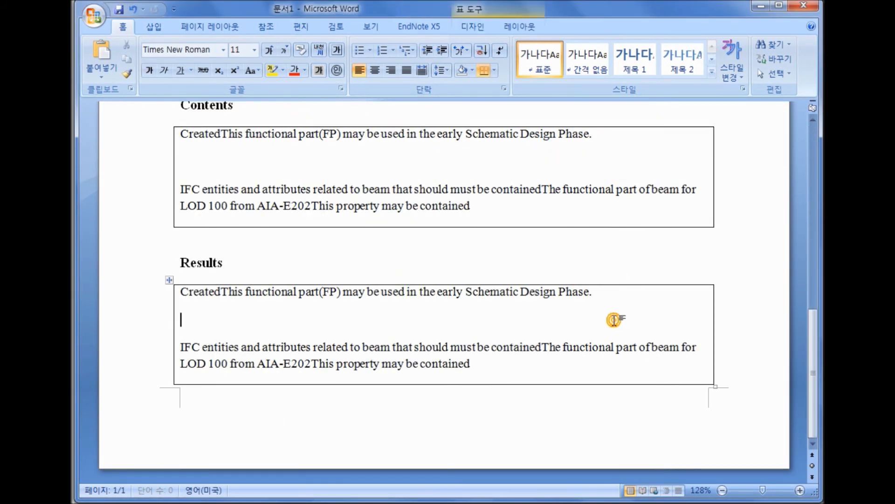
scroll("up", 3)
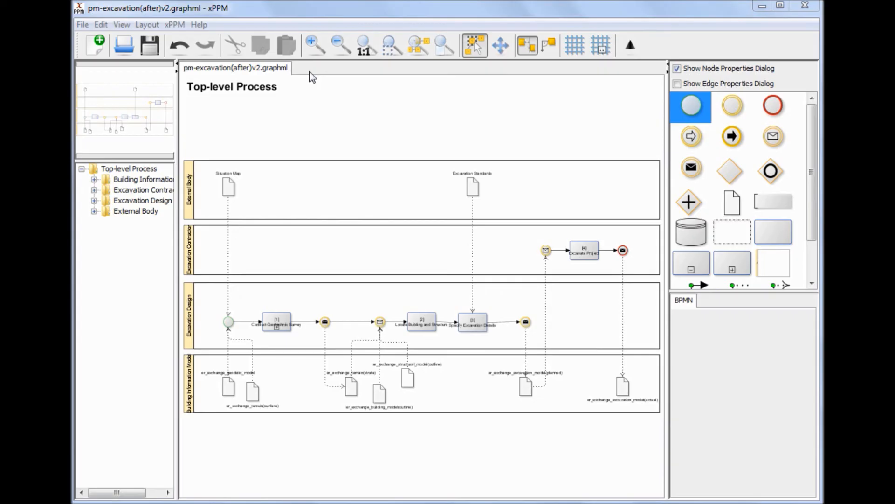
Create a new process map new(1).graphml keeping the IFC2x3 excavation subset data schema
left_click(82, 24)
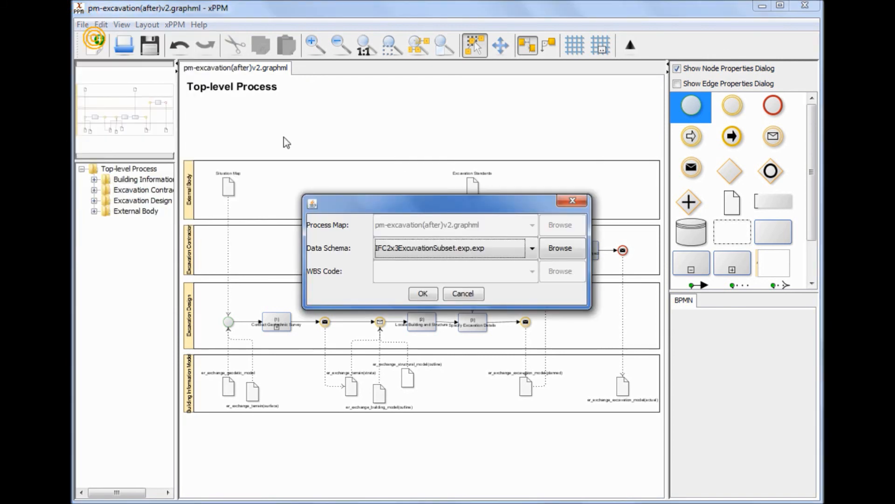
left_click(422, 293)
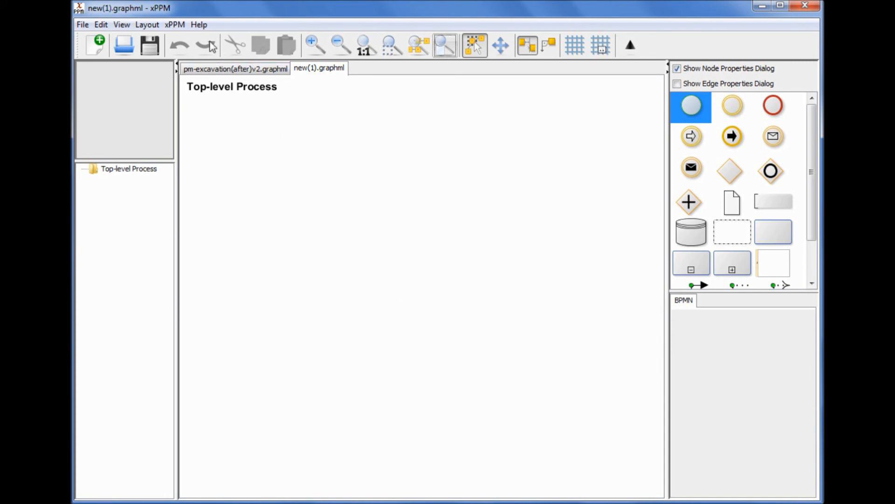
left_click(174, 25)
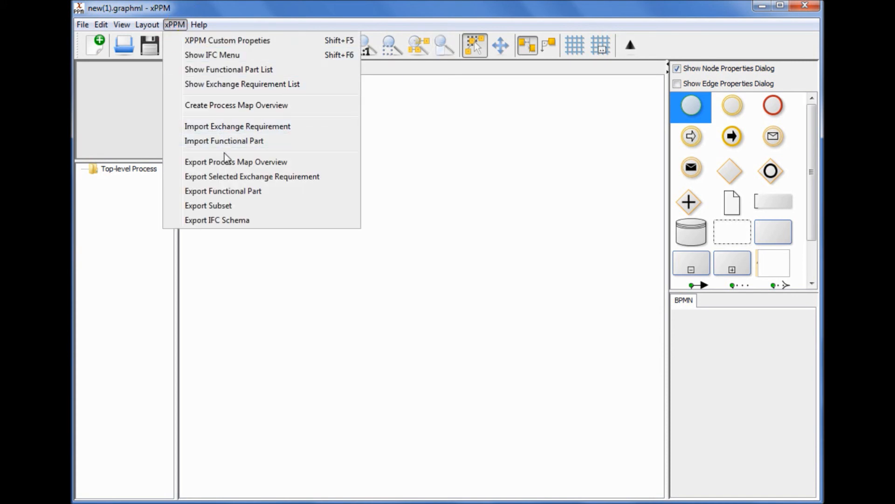
Import the er_exchange_building_model(outline) requirement from MyTestER on the Desktop, dismissing the missing functional parts notice
left_click(237, 126)
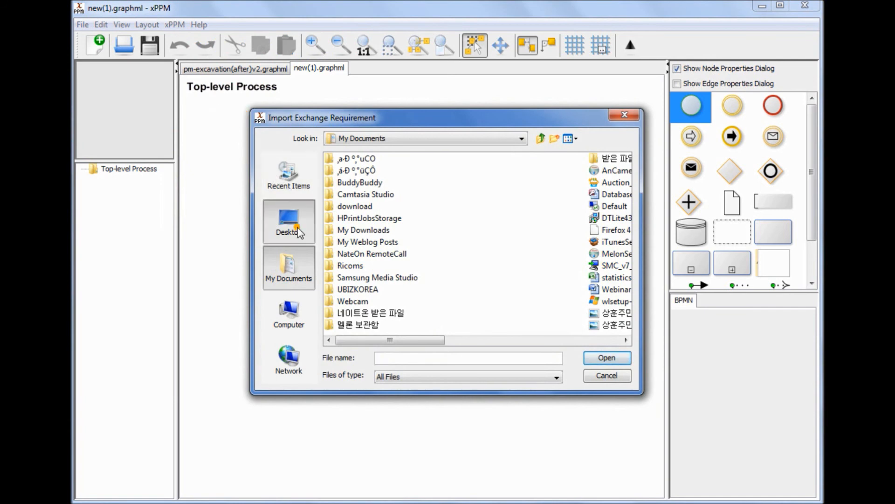
left_click(288, 222)
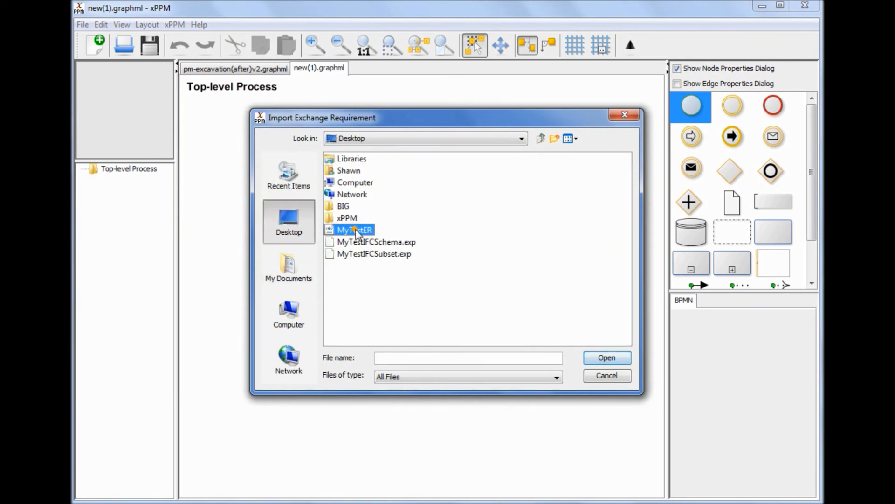
left_click(606, 357)
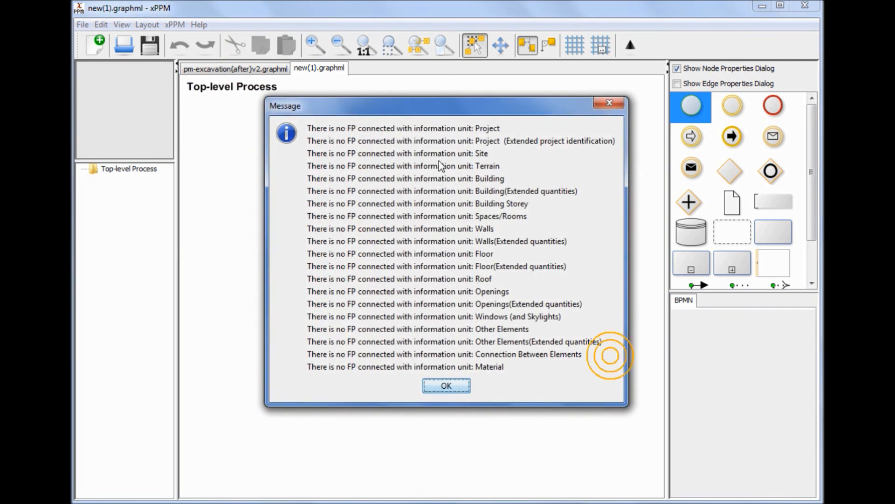
left_click(446, 385)
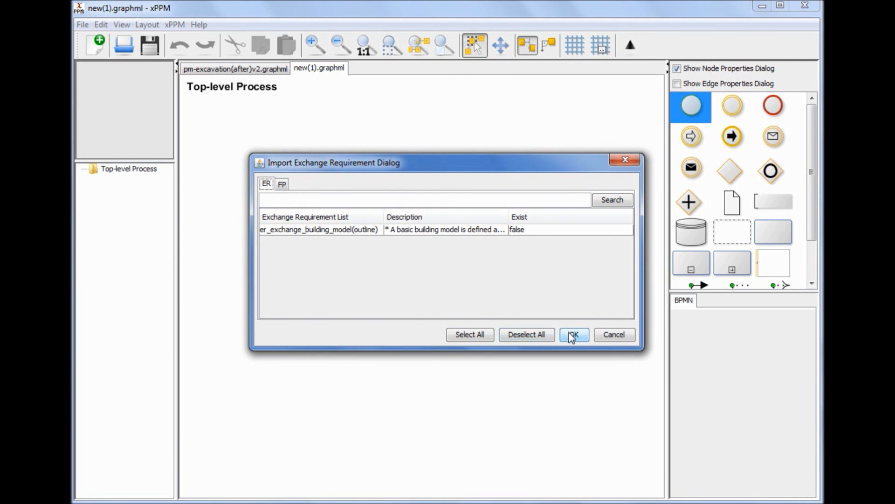
left_click(574, 335)
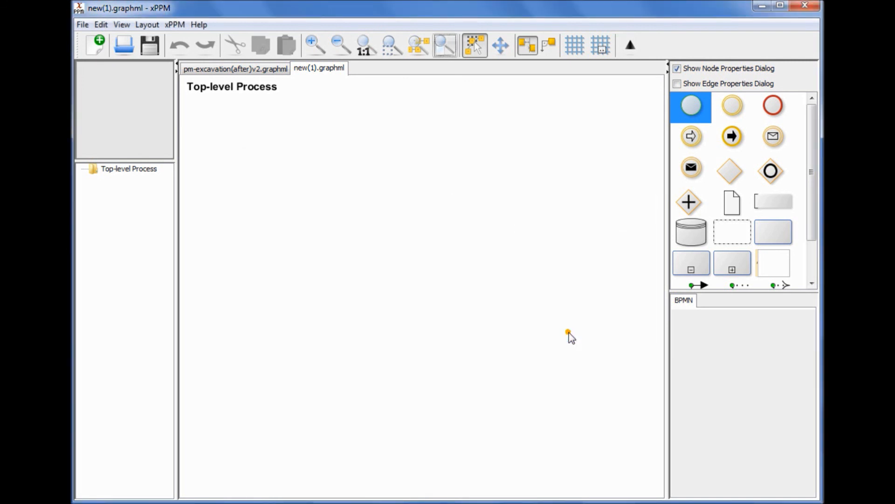
mouse_move(591, 192)
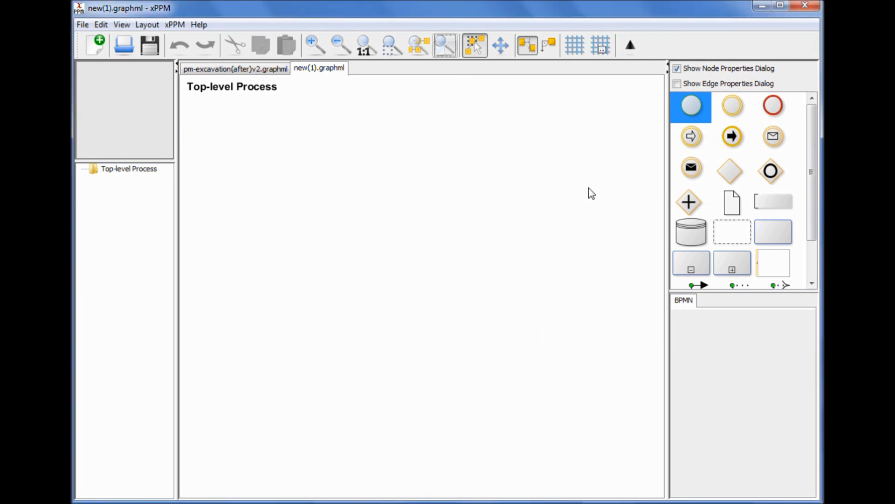